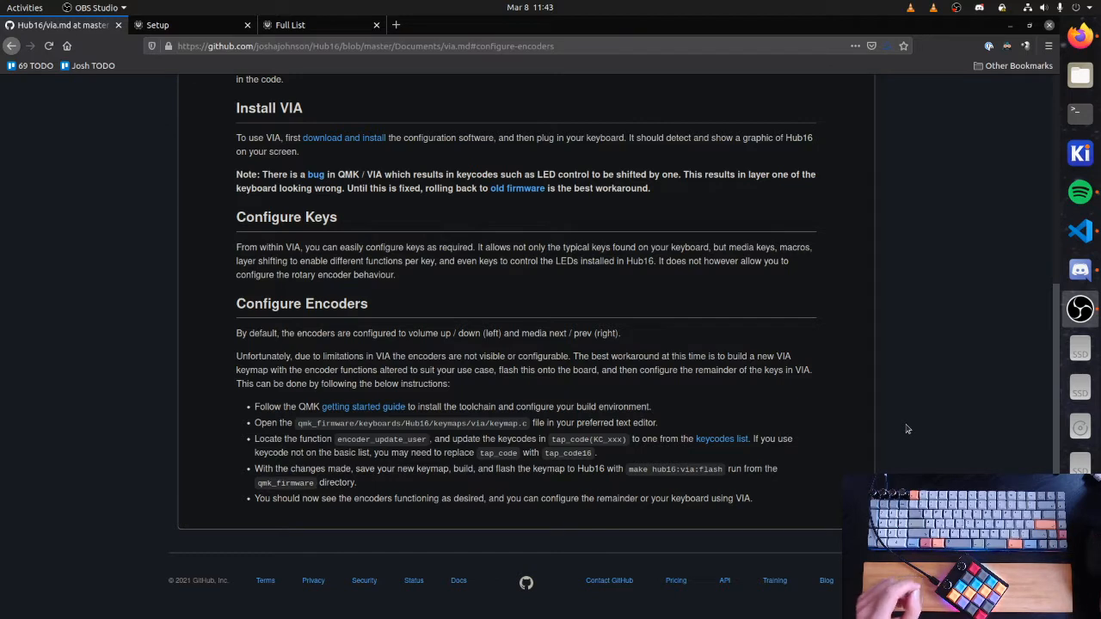
{"action": "mouse_move", "coordinate": [581, 353]}
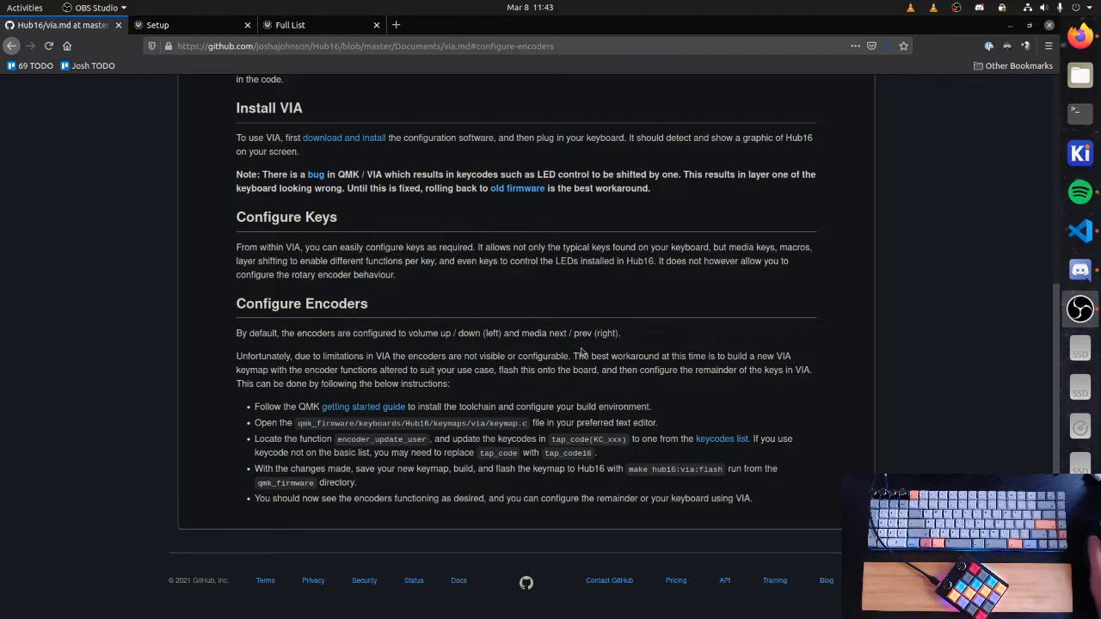
{"action": "mouse_move", "coordinate": [698, 385]}
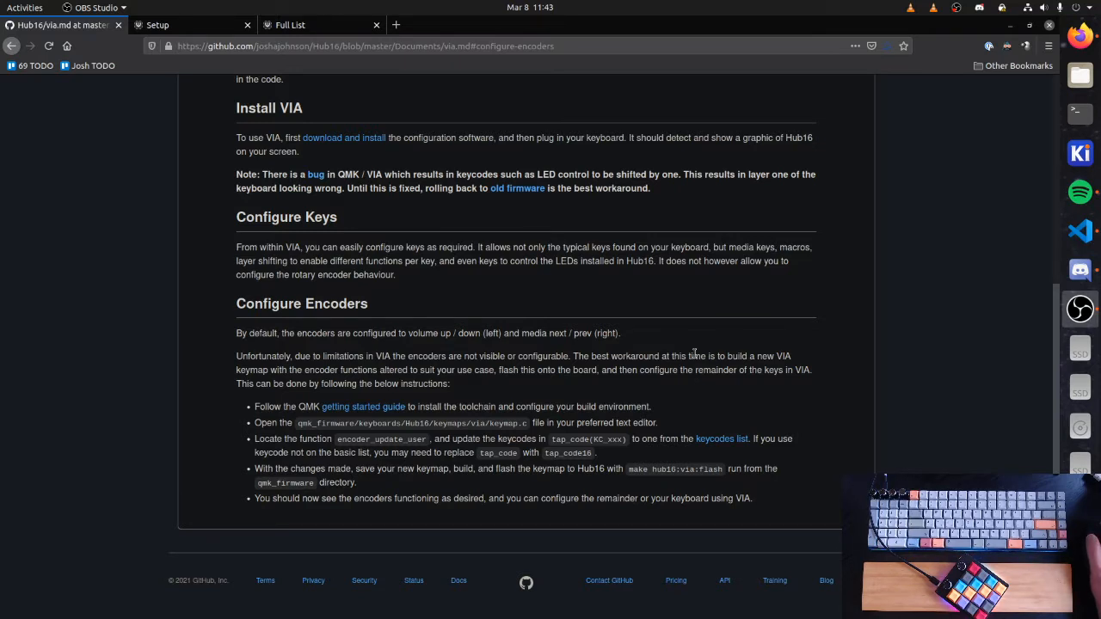
{"action": "mouse_move", "coordinate": [602, 399]}
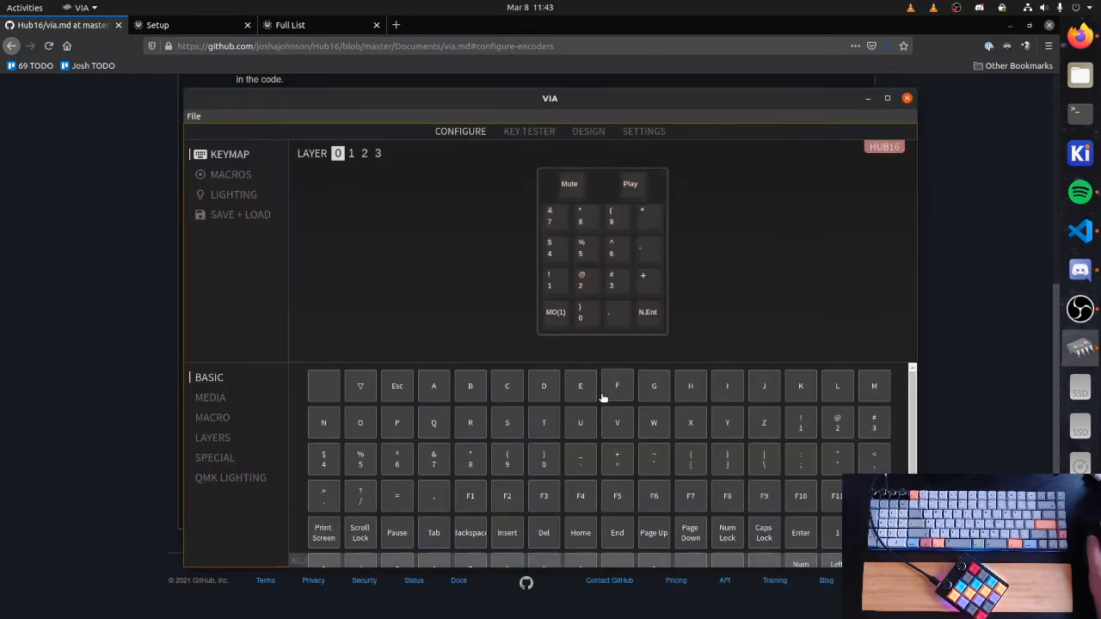
Step: View layer 1's lighting and reset keys, then return to the base layer 0
{"action": "left_click", "coordinate": [351, 153]}
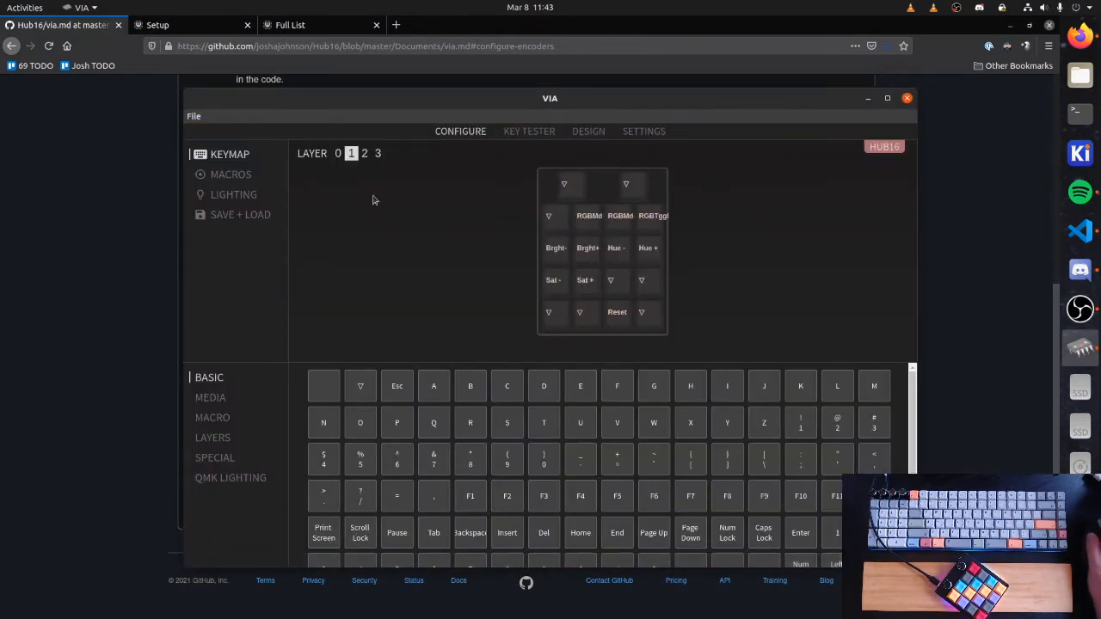
{"action": "mouse_move", "coordinate": [358, 177]}
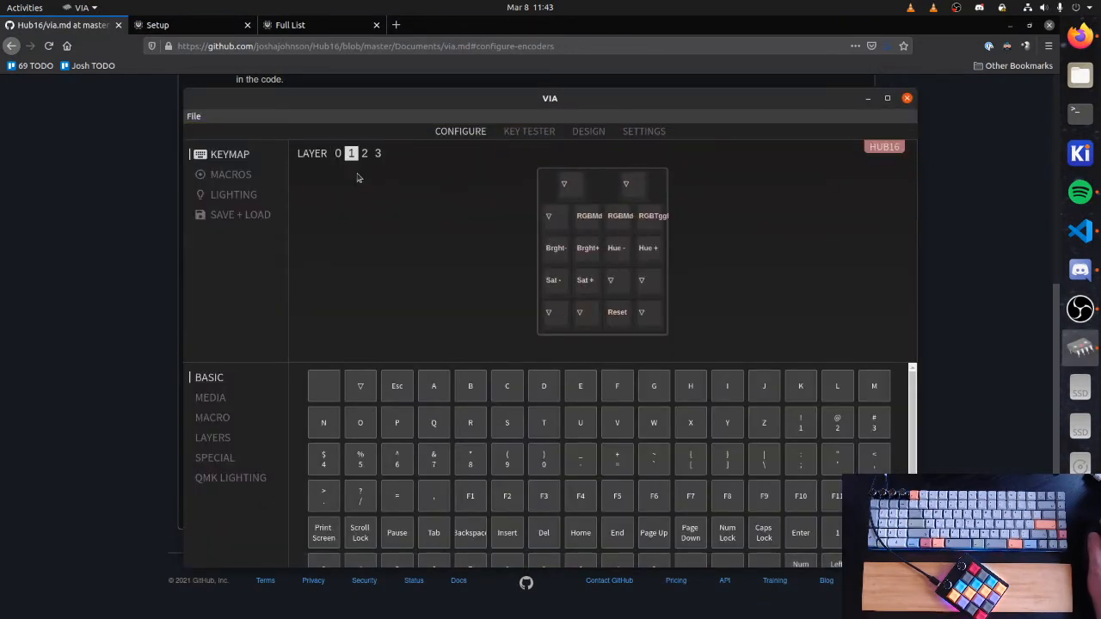
{"action": "left_click", "coordinate": [337, 154]}
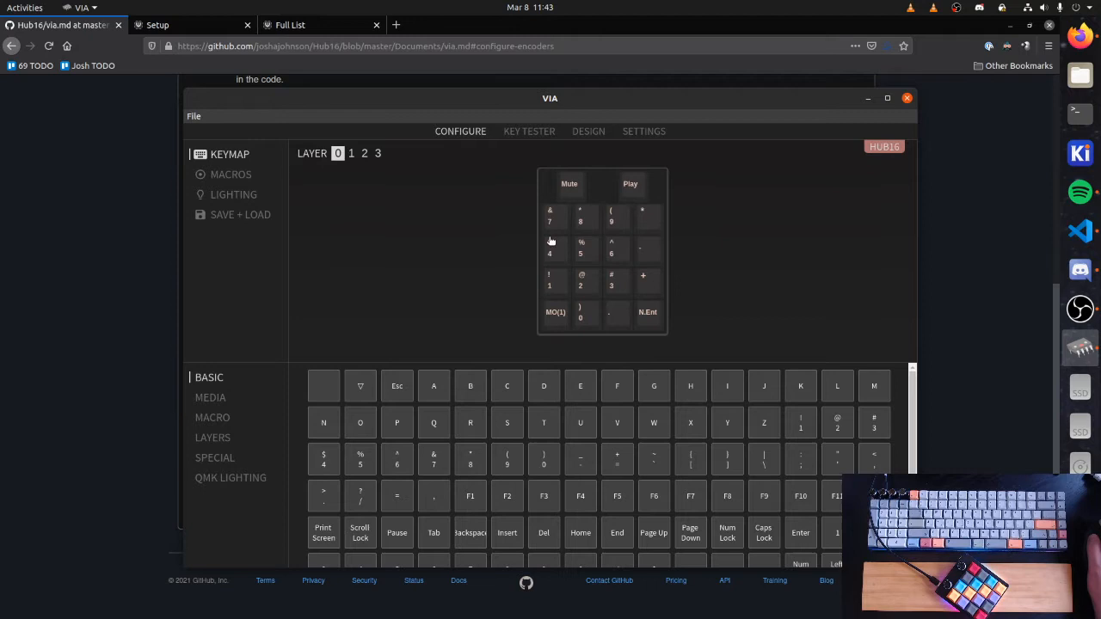
{"action": "mouse_move", "coordinate": [581, 312]}
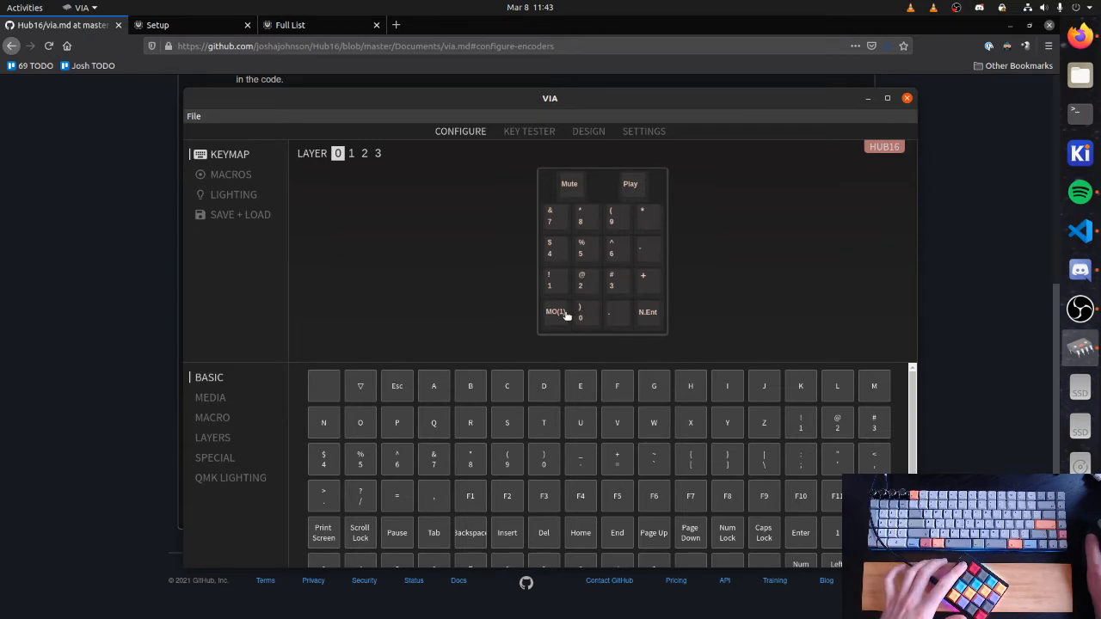
{"action": "mouse_move", "coordinate": [516, 339]}
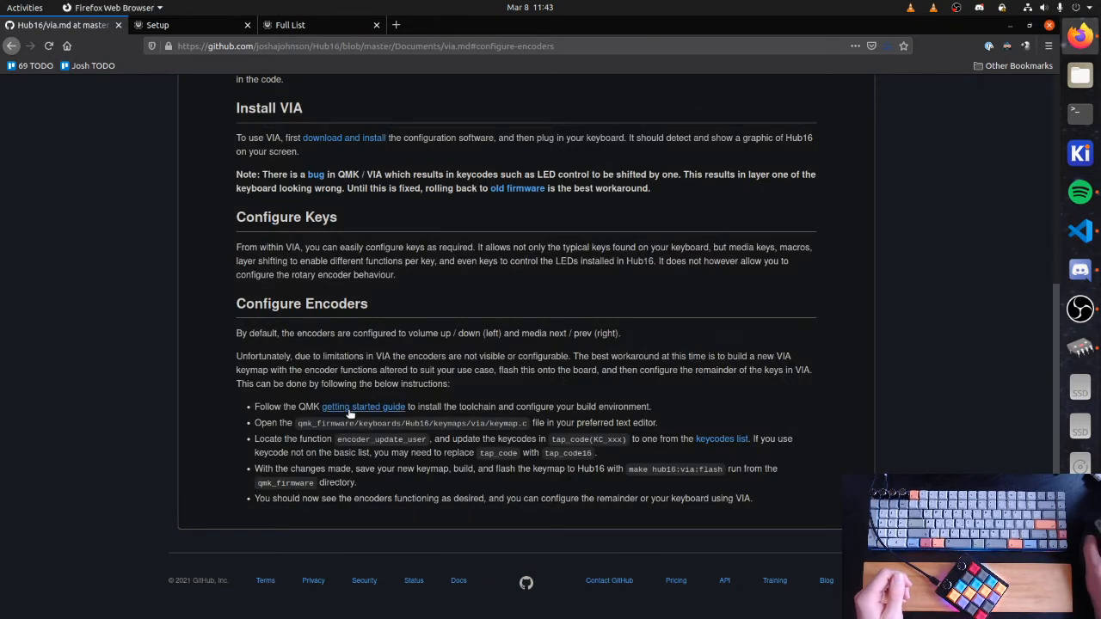
{"action": "mouse_move", "coordinate": [309, 404]}
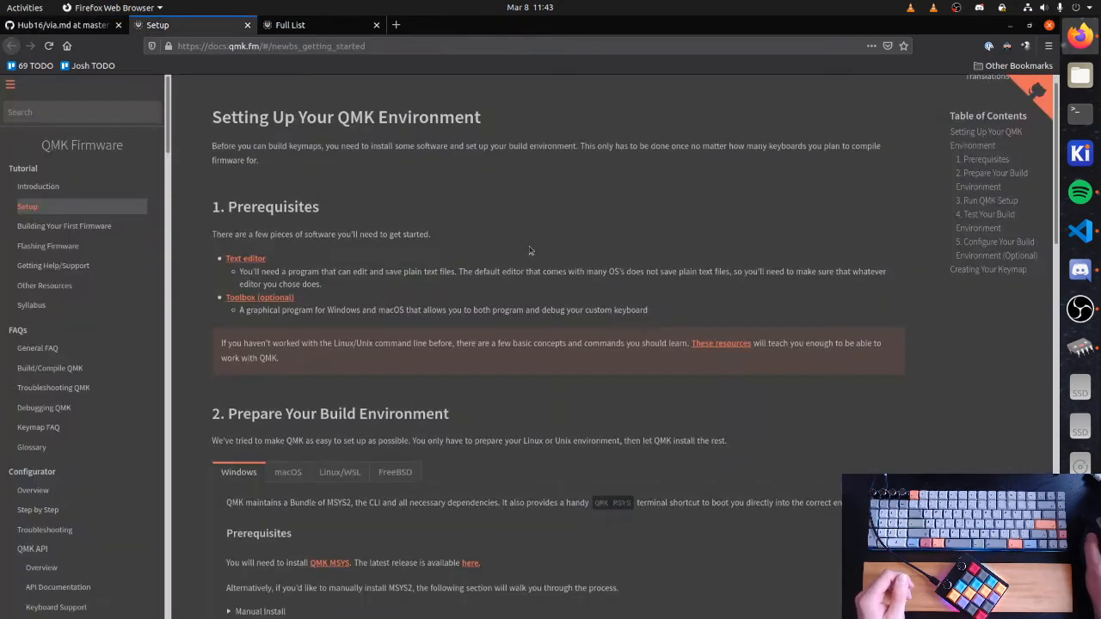
Step: Skim the QMK getting started guide and scroll back to the top
{"action": "scroll", "scroll_direction": "down", "scroll_amount": 3}
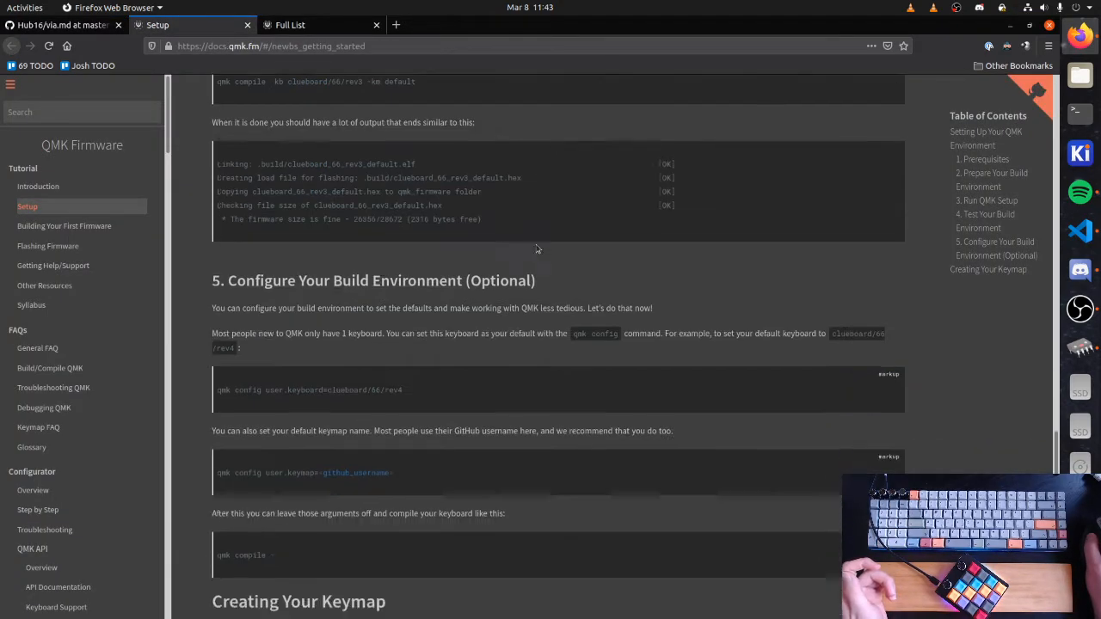
{"action": "scroll", "scroll_direction": "up", "scroll_amount": 3}
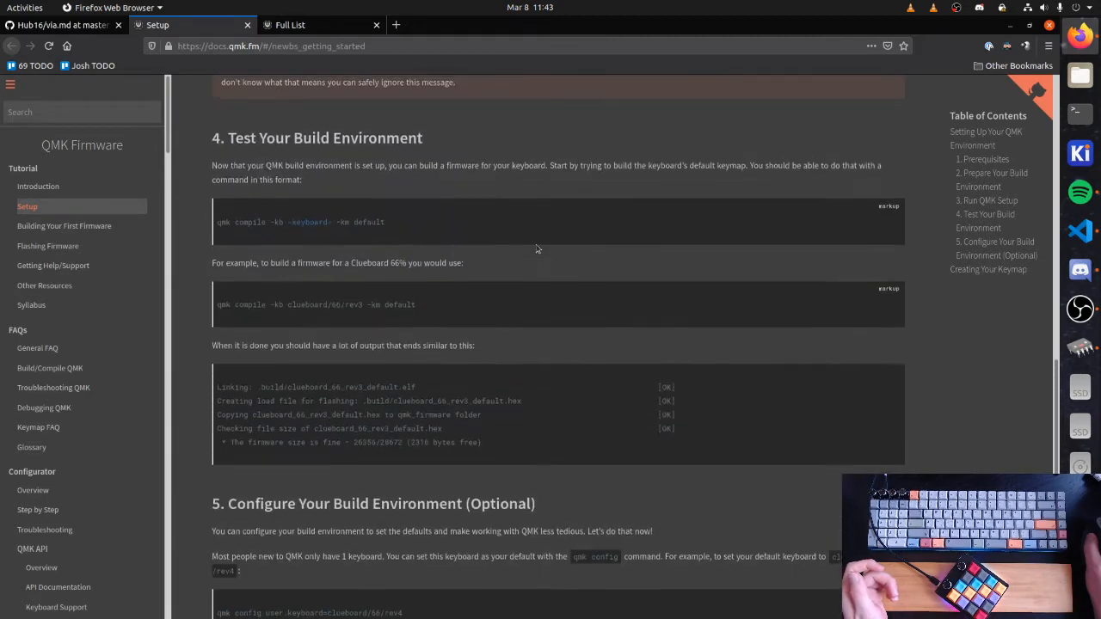
{"action": "scroll", "scroll_direction": "up", "scroll_amount": 3}
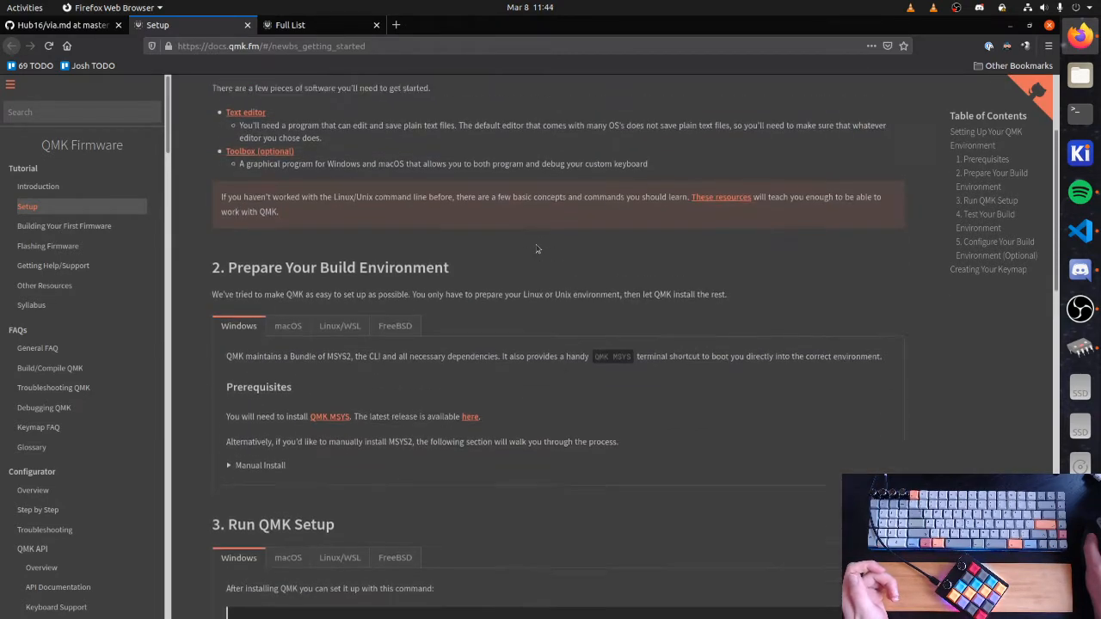
{"action": "scroll", "scroll_direction": "up", "scroll_amount": 3}
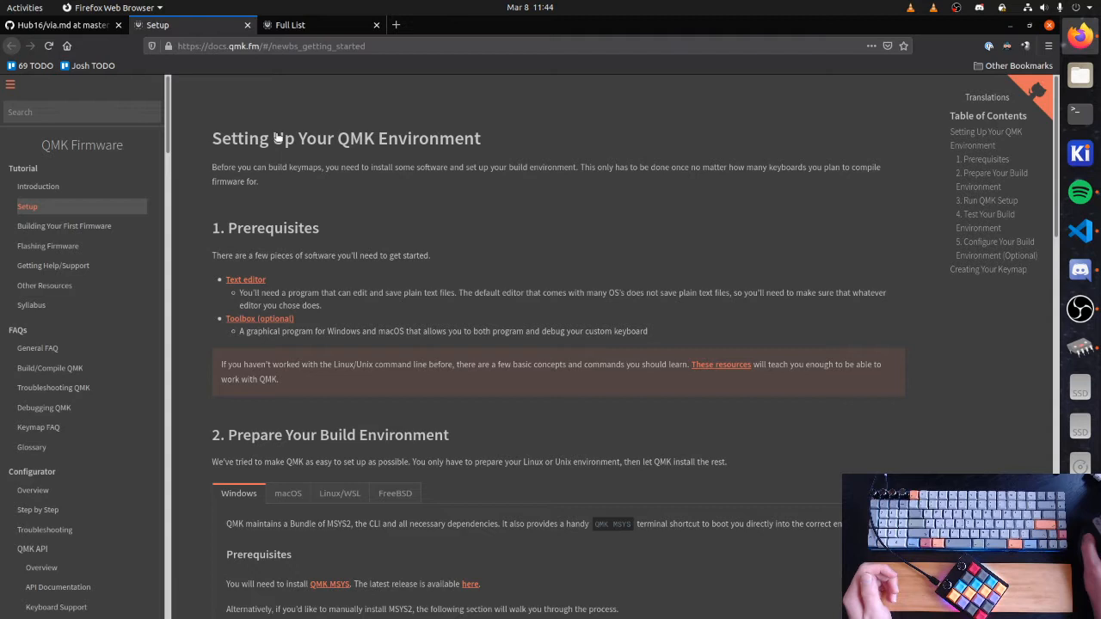
{"action": "left_click", "coordinate": [1079, 230]}
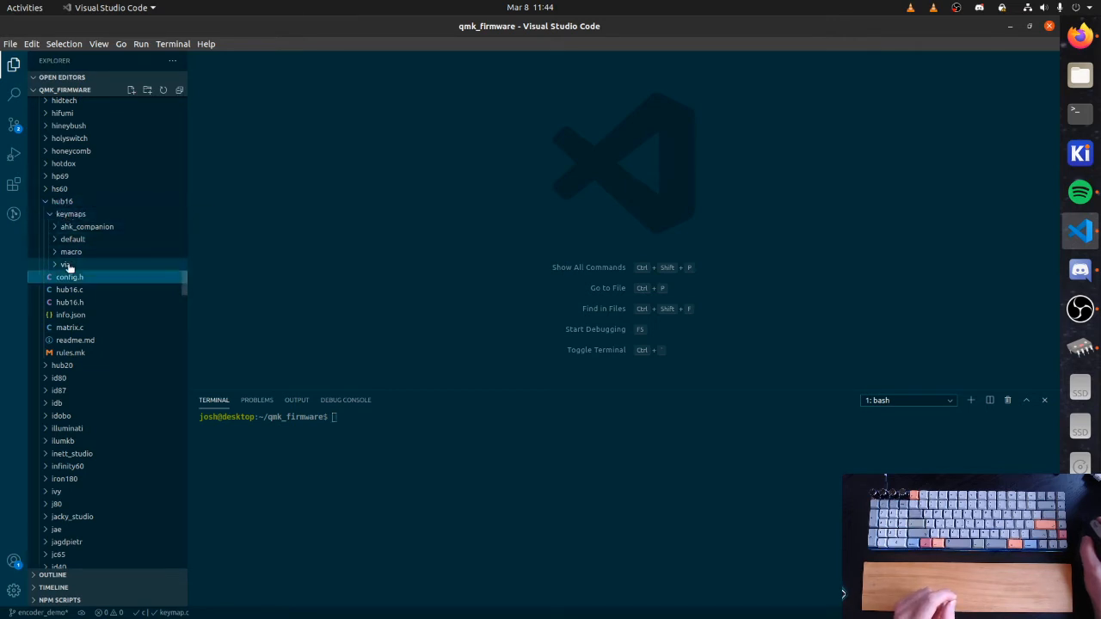
Step: Copy the Hub16 via keymap folder and name the copy via_encoder
{"action": "left_click", "coordinate": [66, 265]}
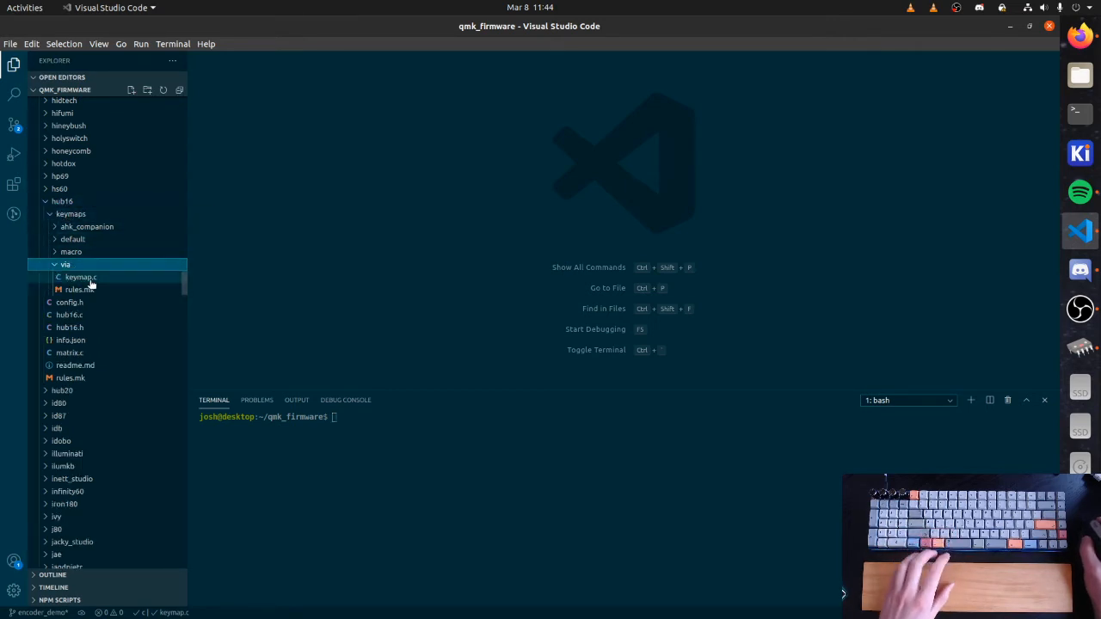
{"action": "mouse_move", "coordinate": [74, 268]}
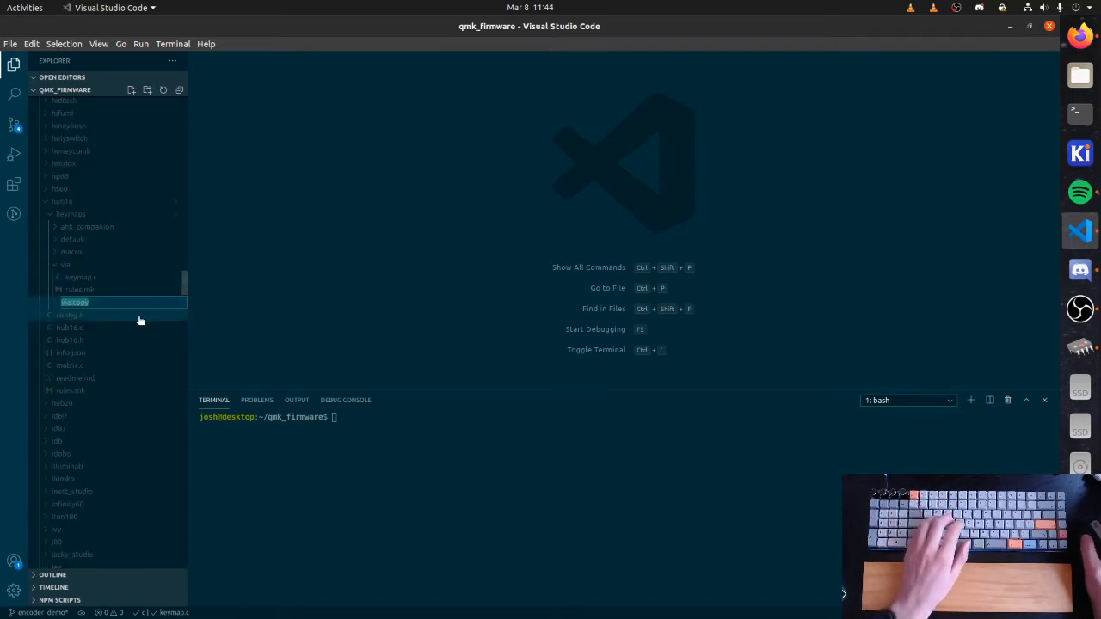
{"action": "type", "text": "via"}
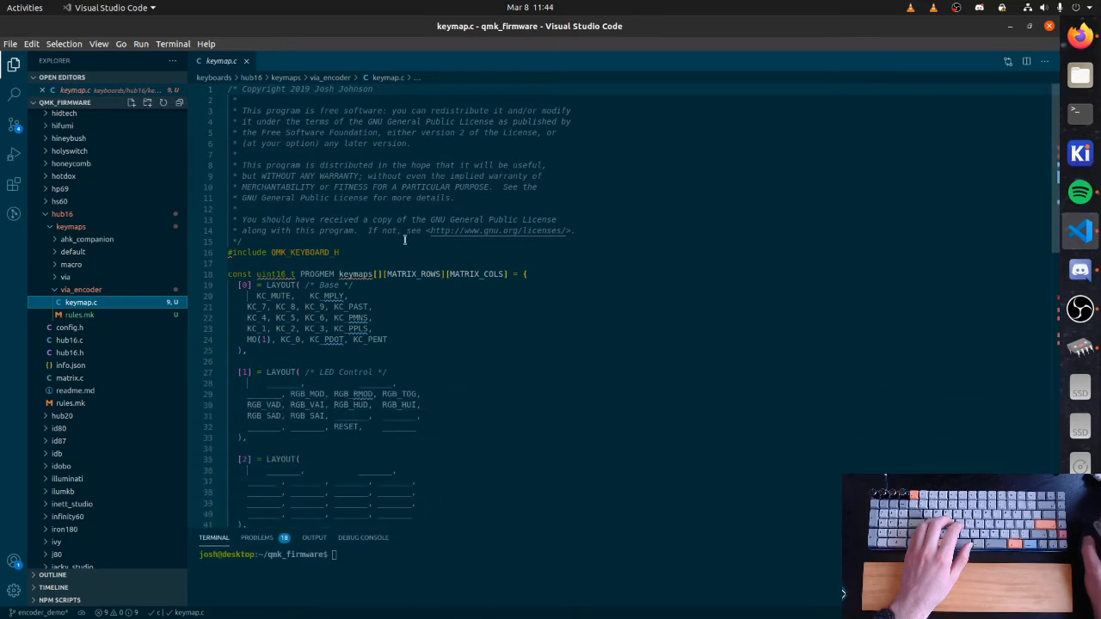
Step: Scroll keymap.c to encoder_update_user and select the left encoder's KC_VOLU keycode
{"action": "scroll", "scroll_direction": "down", "scroll_amount": 3}
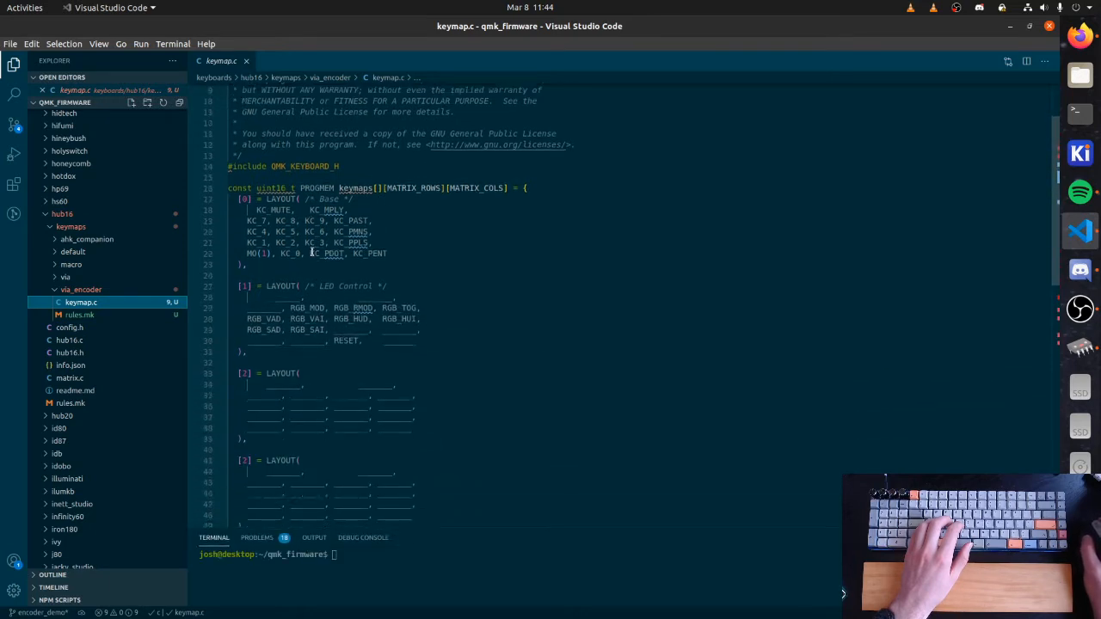
{"action": "scroll", "scroll_direction": "down", "scroll_amount": 3}
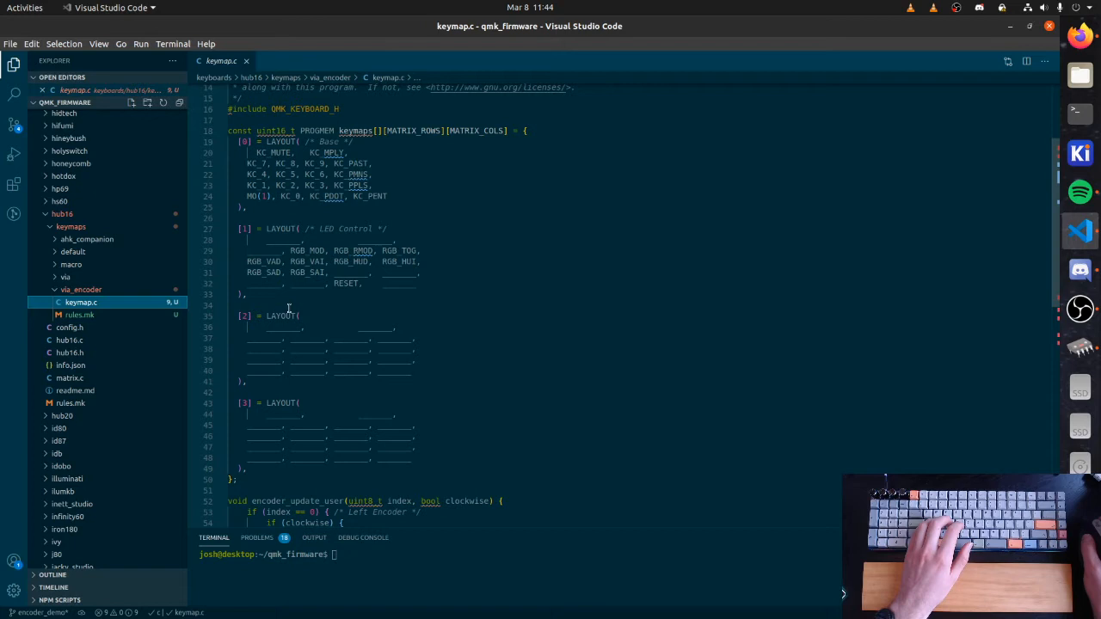
{"action": "mouse_move", "coordinate": [380, 192]}
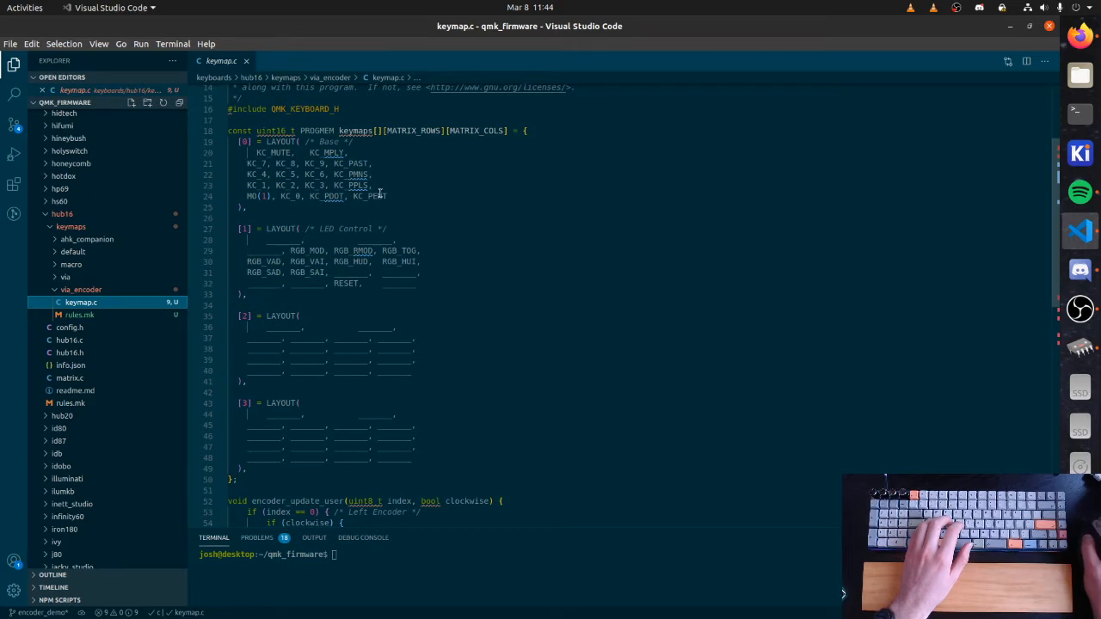
{"action": "scroll", "scroll_direction": "down", "scroll_amount": 3}
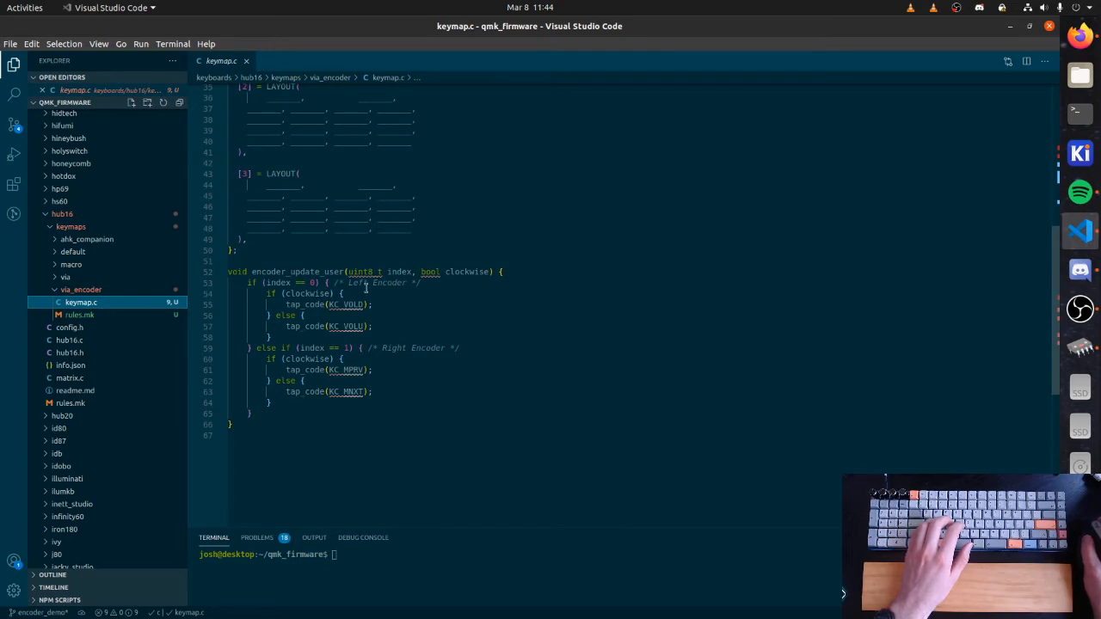
{"action": "mouse_move", "coordinate": [316, 293]}
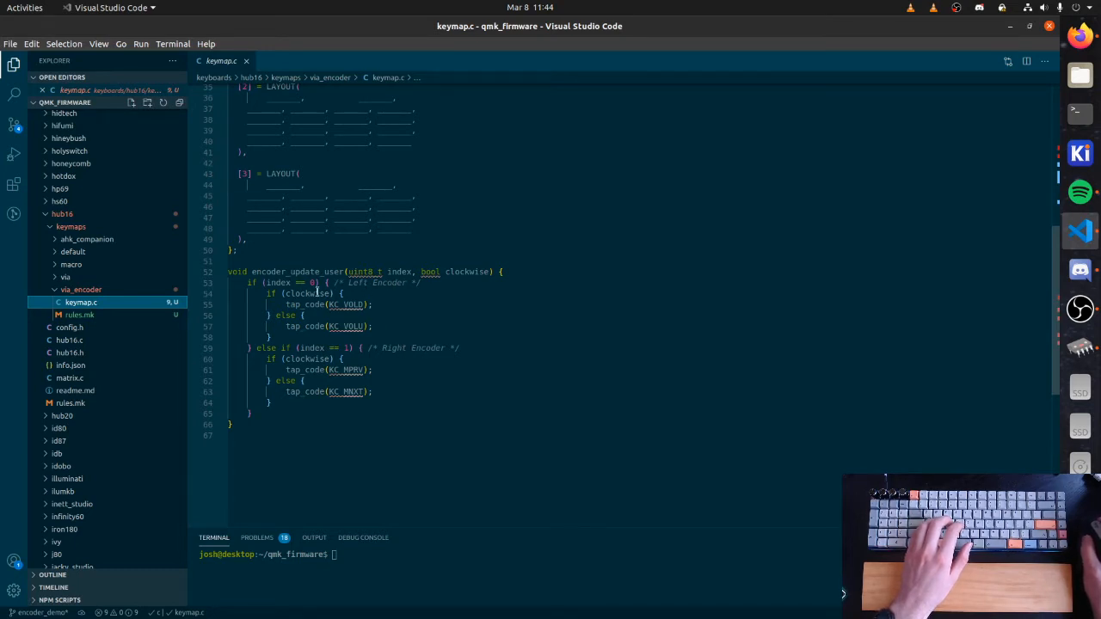
{"action": "double_click", "coordinate": [306, 293]}
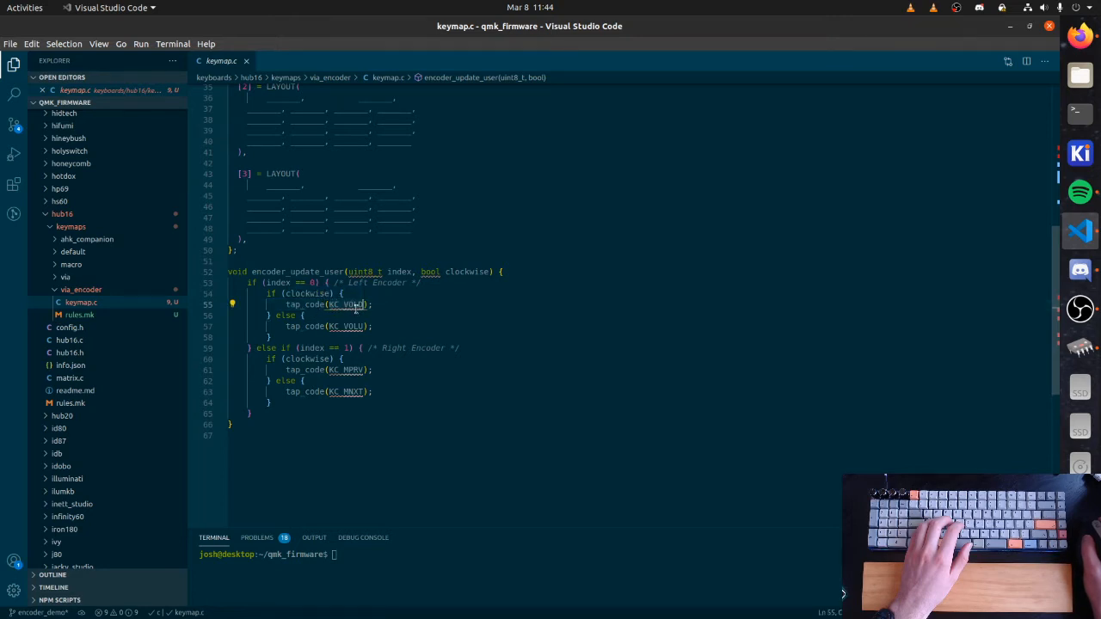
{"action": "mouse_move", "coordinate": [348, 304]}
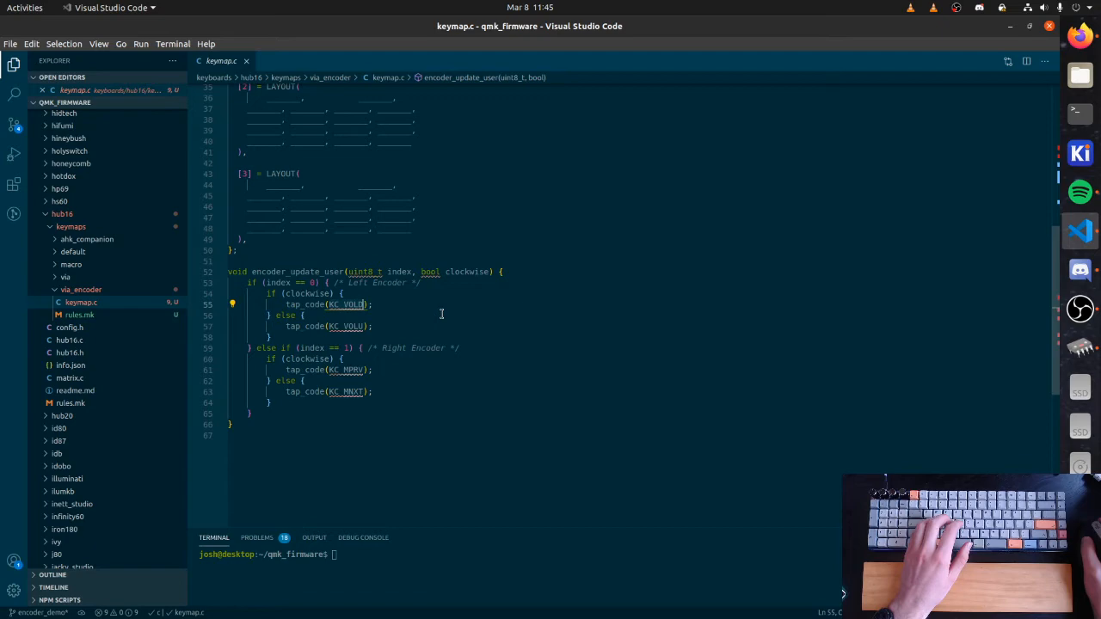
{"action": "mouse_move", "coordinate": [973, 127]}
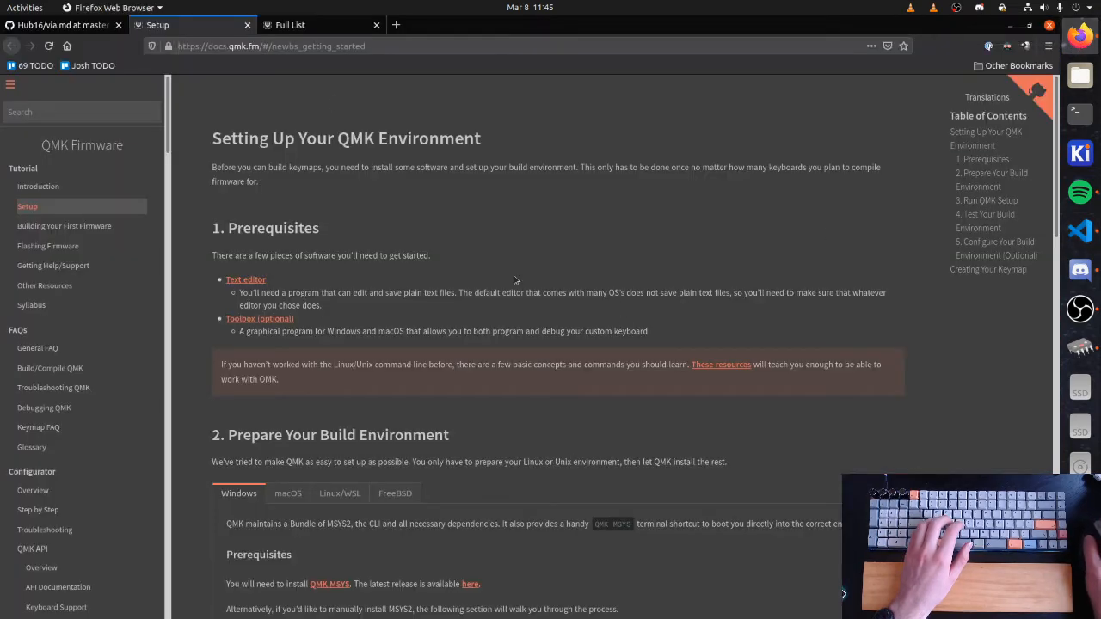
Step: Open the QMK keycodes full list, scroll to Mouse Keys and select KC_MS_UP
{"action": "left_click", "coordinate": [60, 25]}
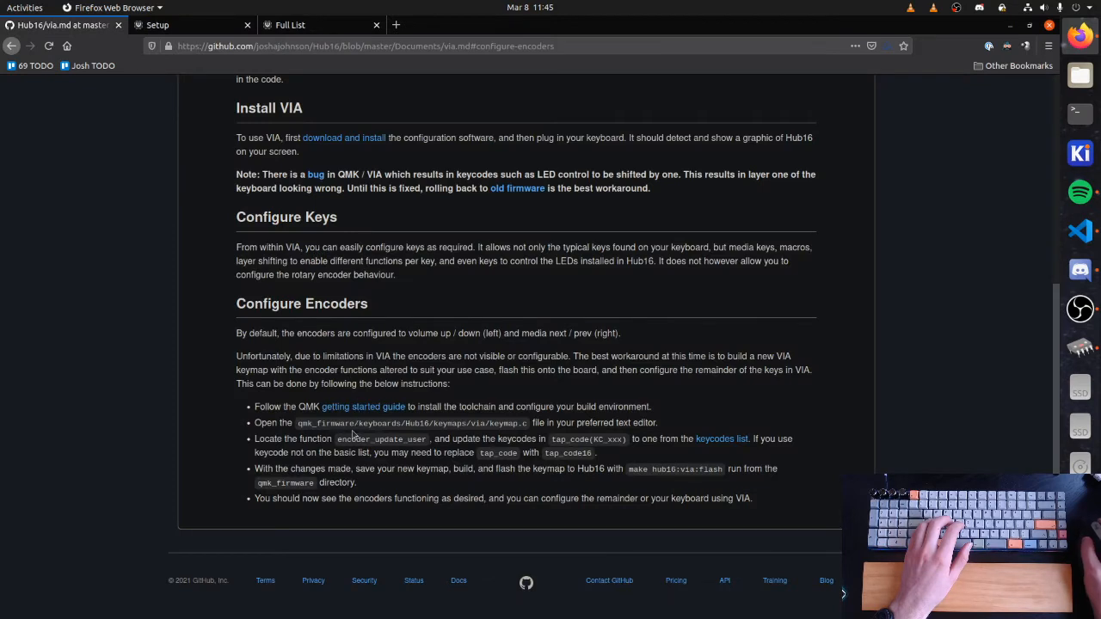
{"action": "mouse_move", "coordinate": [731, 451]}
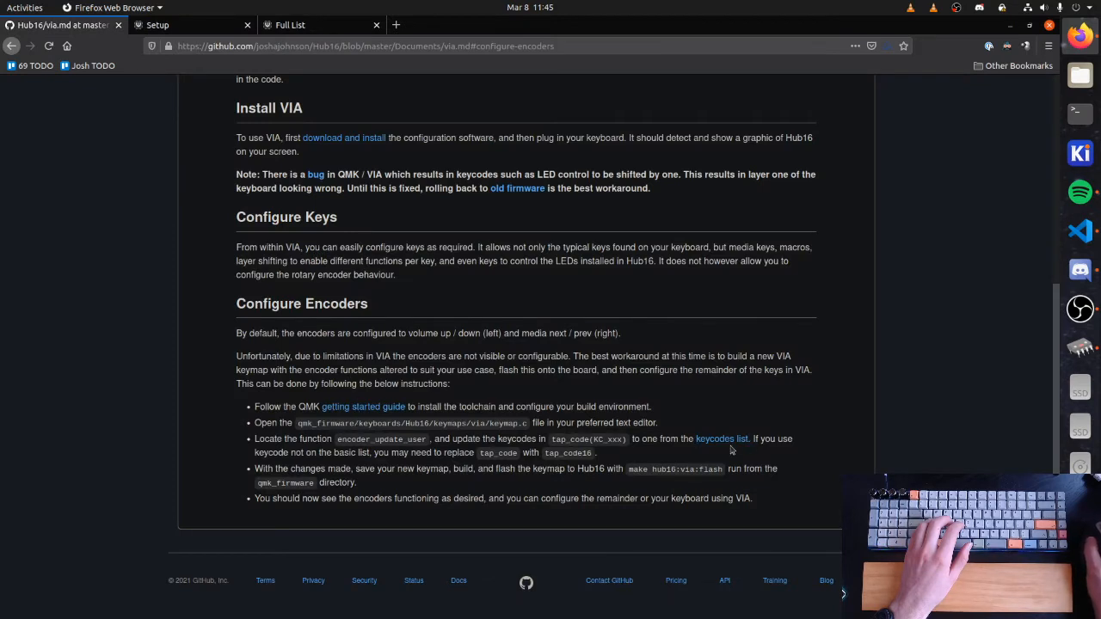
{"action": "left_click", "coordinate": [723, 439]}
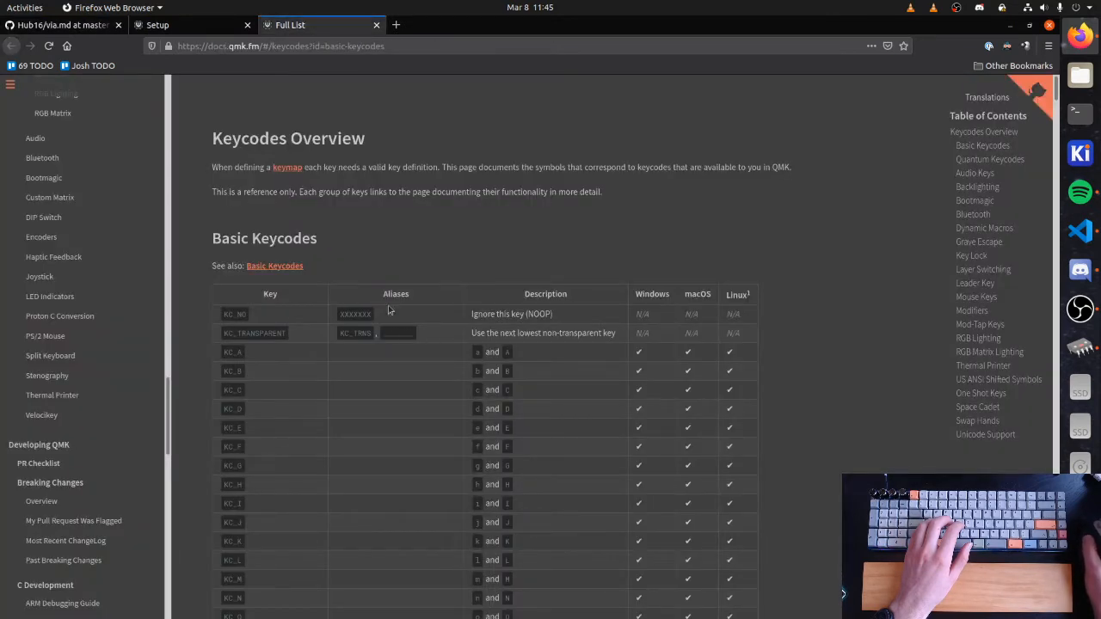
{"action": "scroll", "scroll_direction": "down", "scroll_amount": 3}
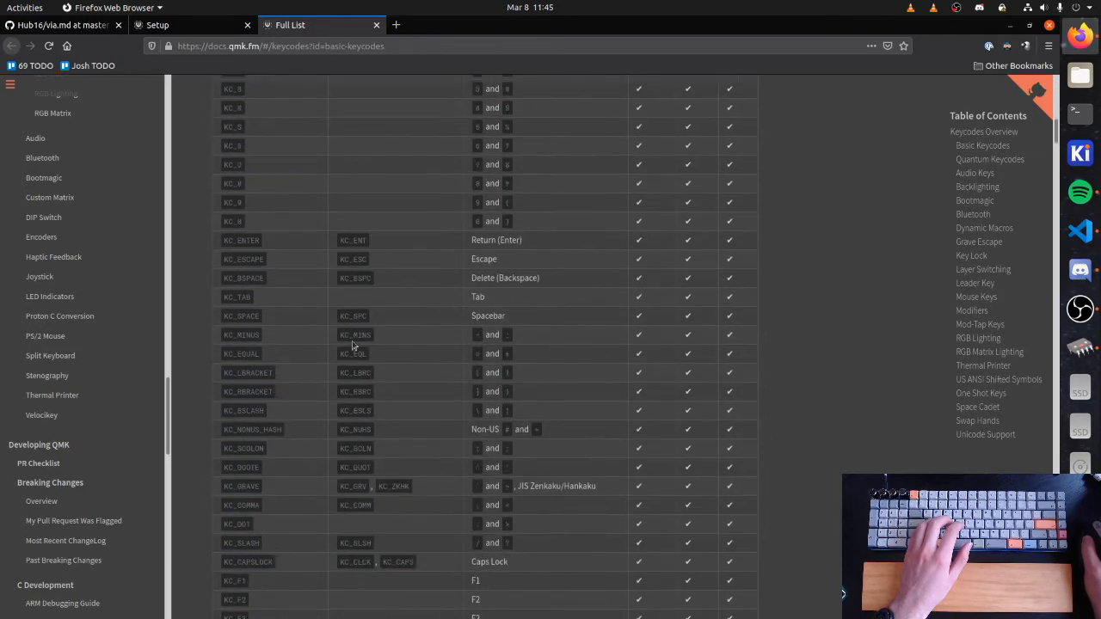
{"action": "scroll", "scroll_direction": "down", "scroll_amount": 3}
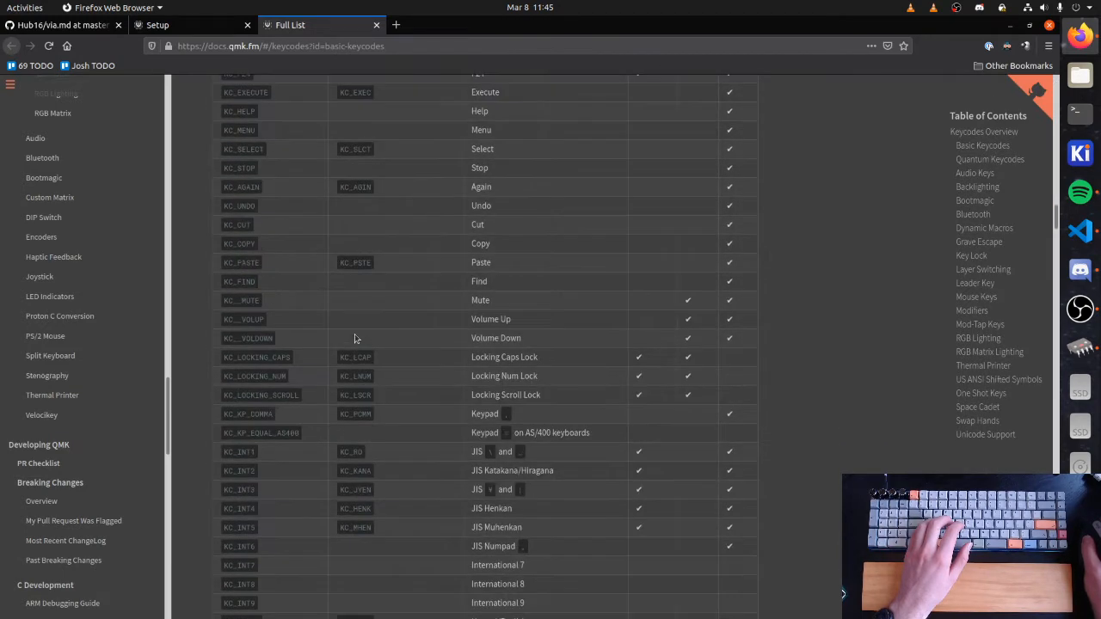
{"action": "scroll", "scroll_direction": "down", "scroll_amount": 3}
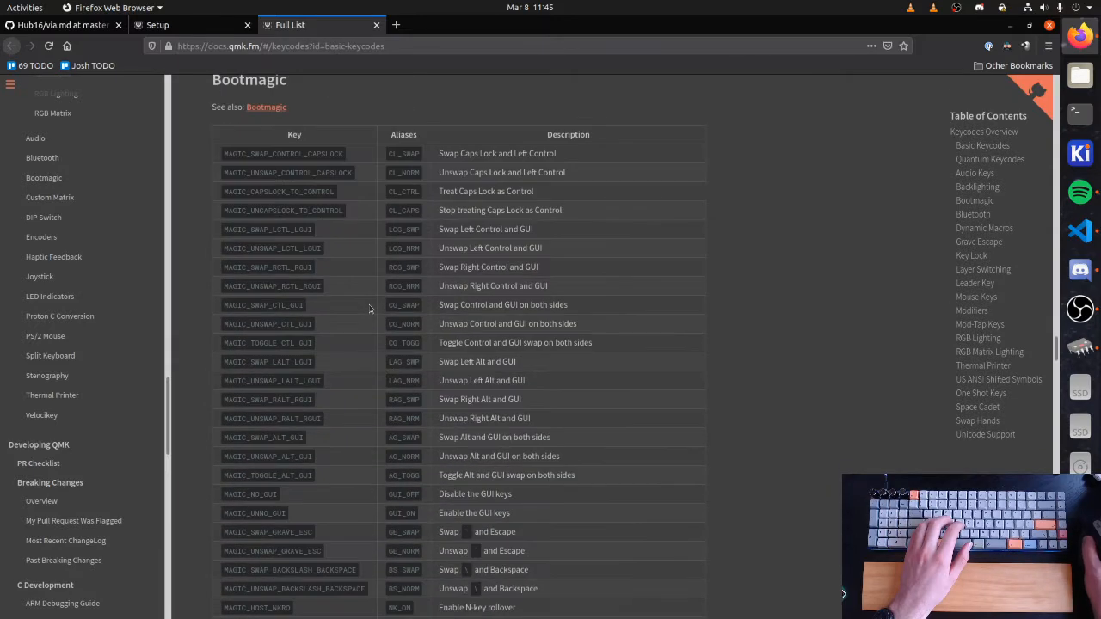
{"action": "scroll", "scroll_direction": "down", "scroll_amount": 3}
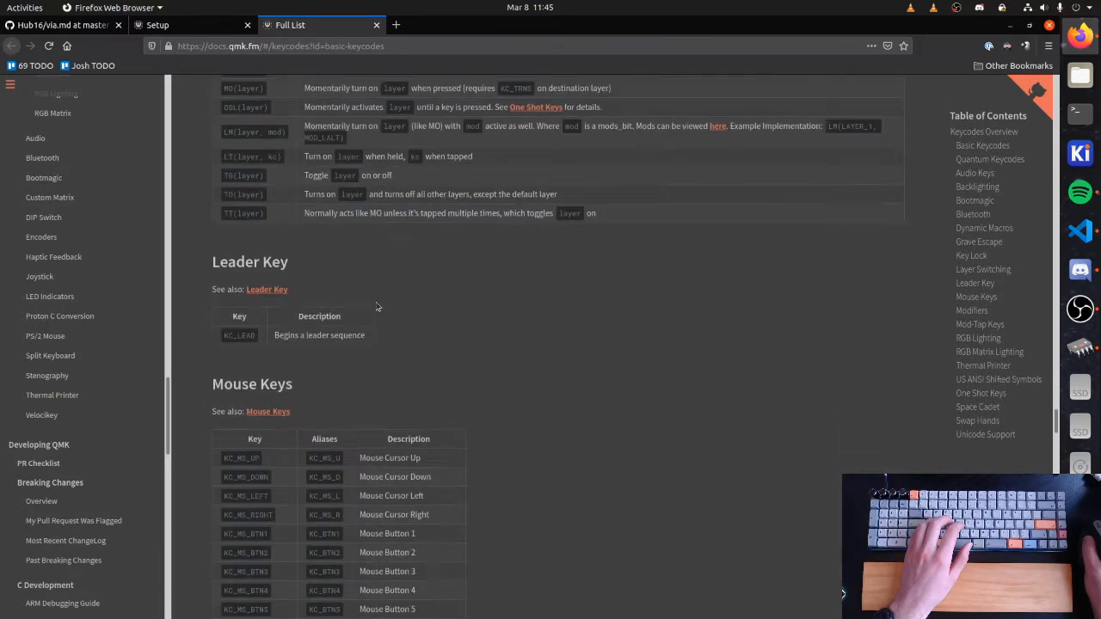
{"action": "scroll", "scroll_direction": "down", "scroll_amount": 3}
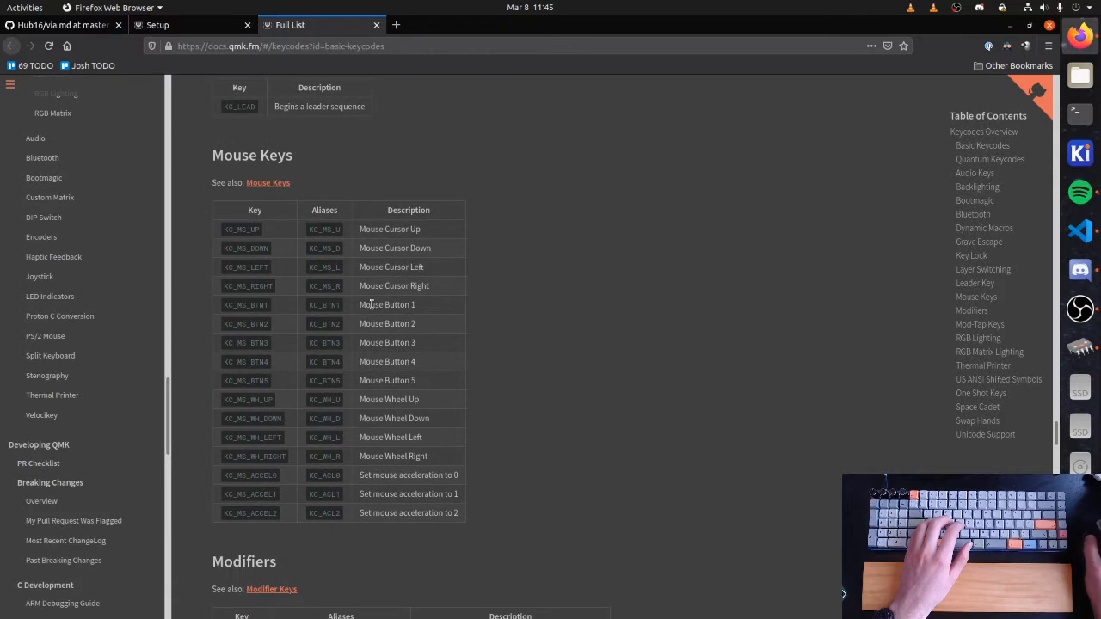
{"action": "mouse_move", "coordinate": [325, 229]}
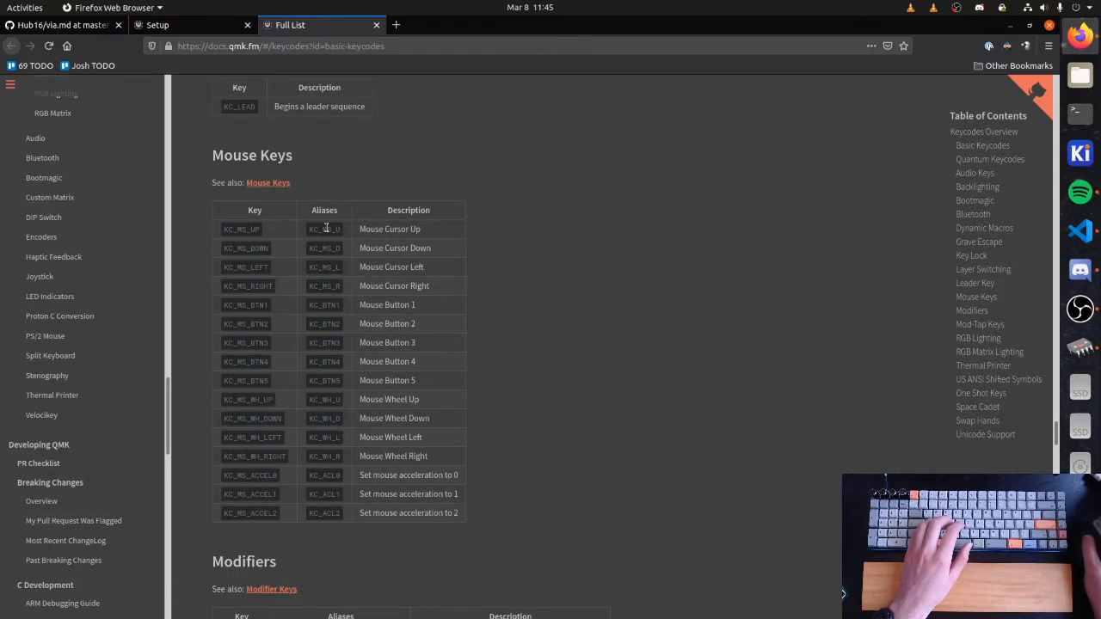
{"action": "mouse_move", "coordinate": [253, 245]}
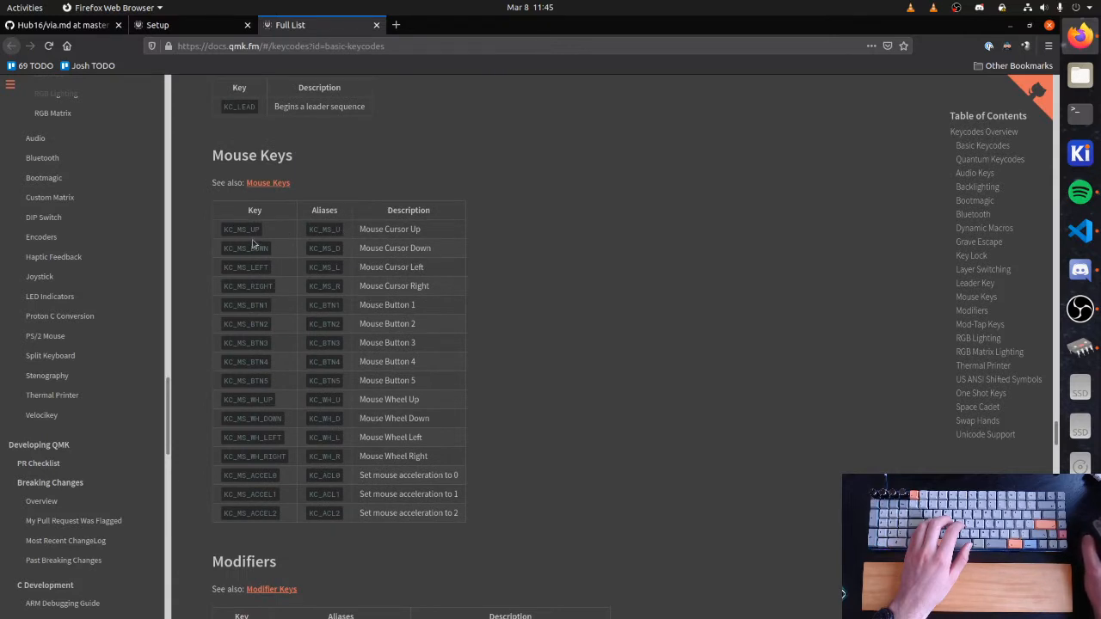
{"action": "double_click", "coordinate": [241, 229]}
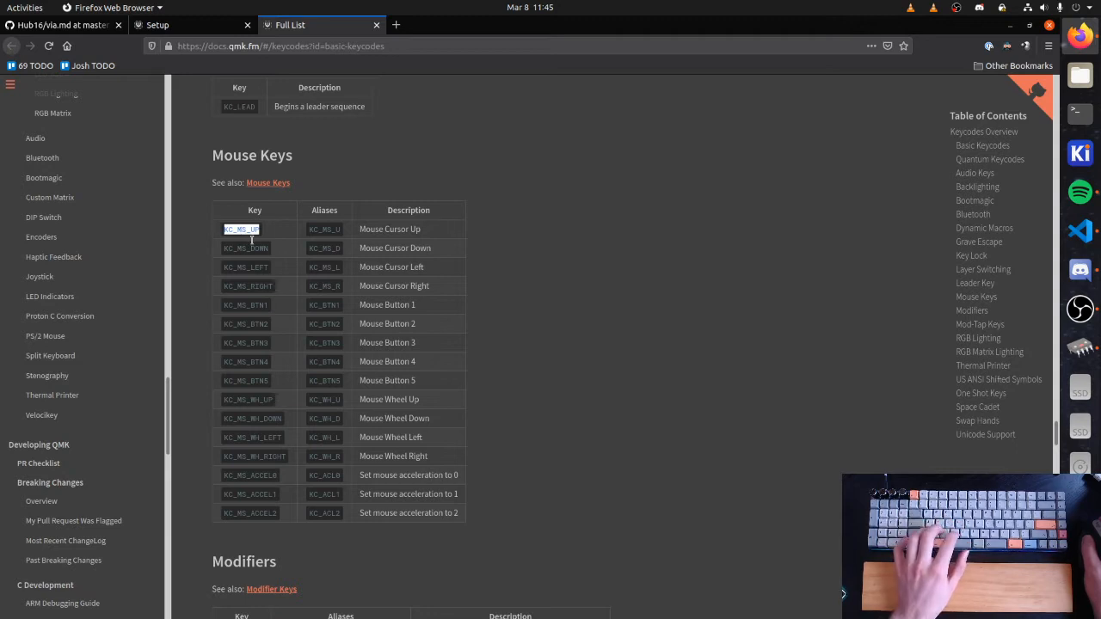
{"action": "mouse_move", "coordinate": [1080, 231]}
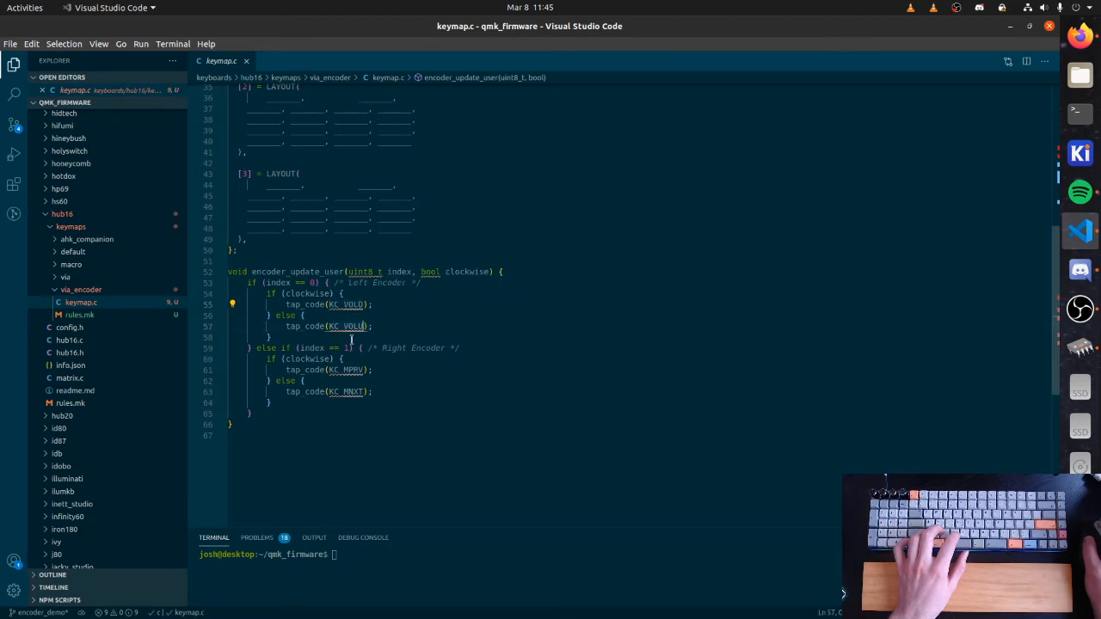
Step: Set the left encoder to KC_MS_UP/KC_MS_DOWN and the right to LCTL(KC_PLUS)/LCTL(KC_MINUS), and save
{"action": "type", "text": "KC_MS_U"}
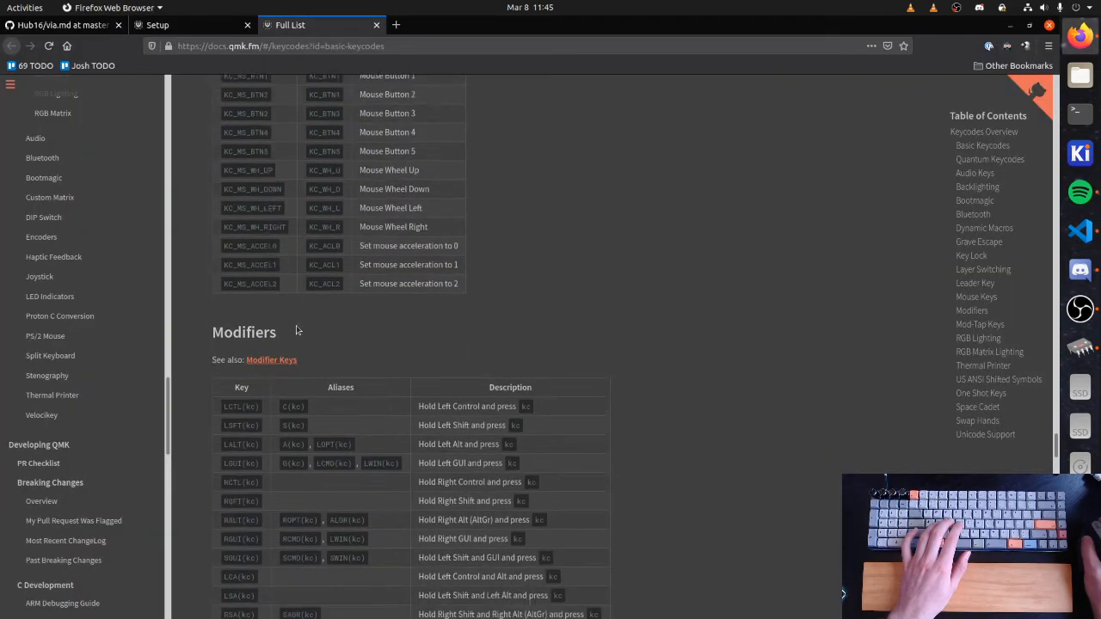
{"action": "scroll", "scroll_direction": "down", "scroll_amount": 3}
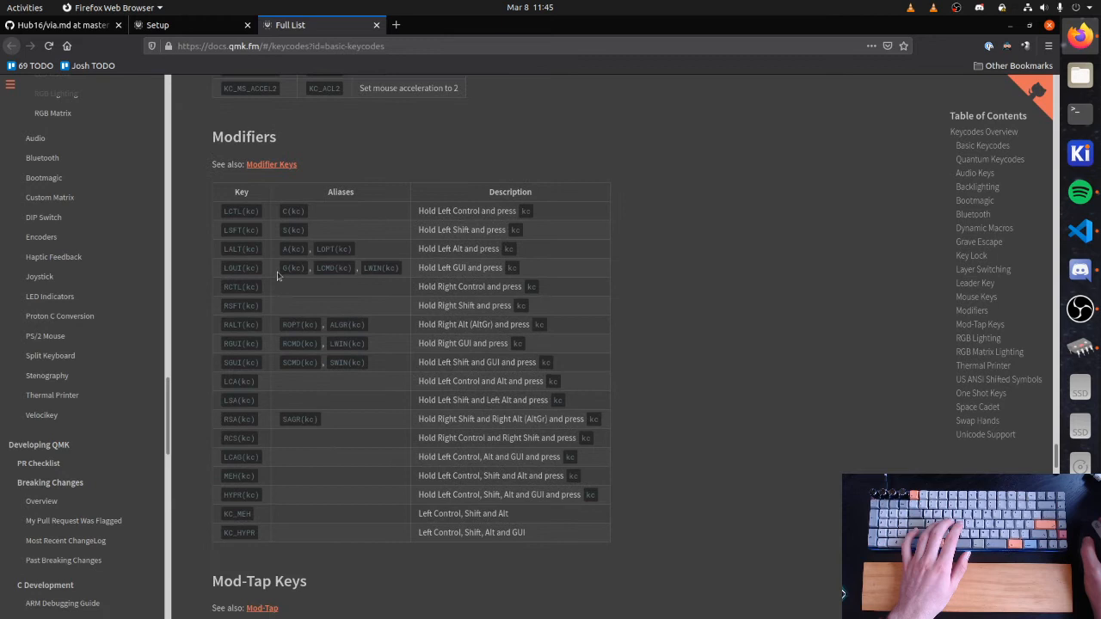
{"action": "mouse_move", "coordinate": [273, 282]}
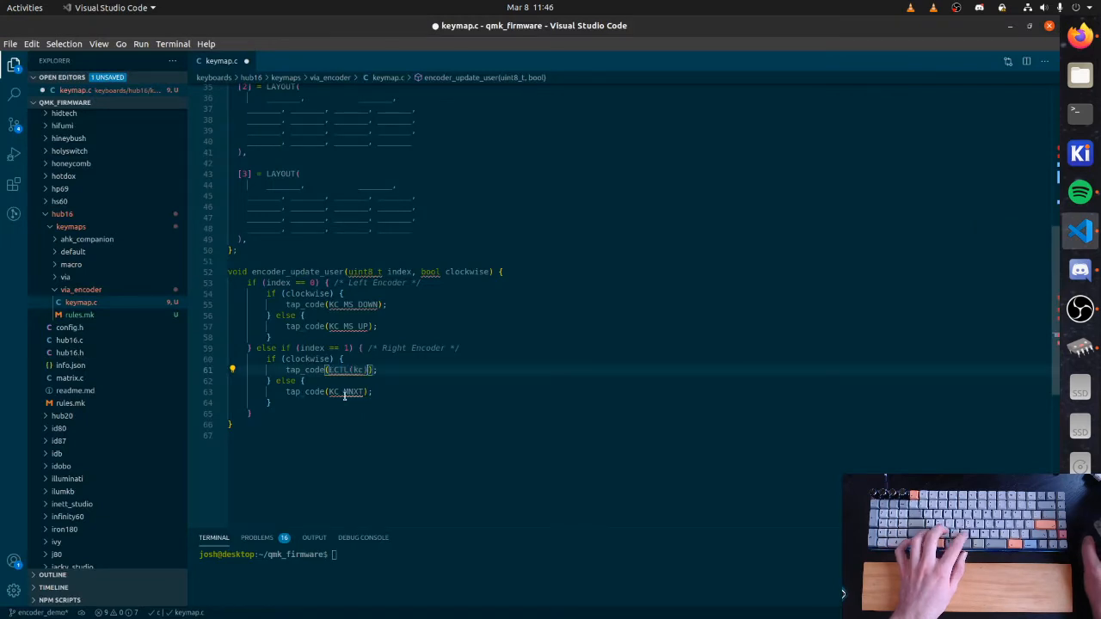
{"action": "type", "text": "LCTL(kc)"}
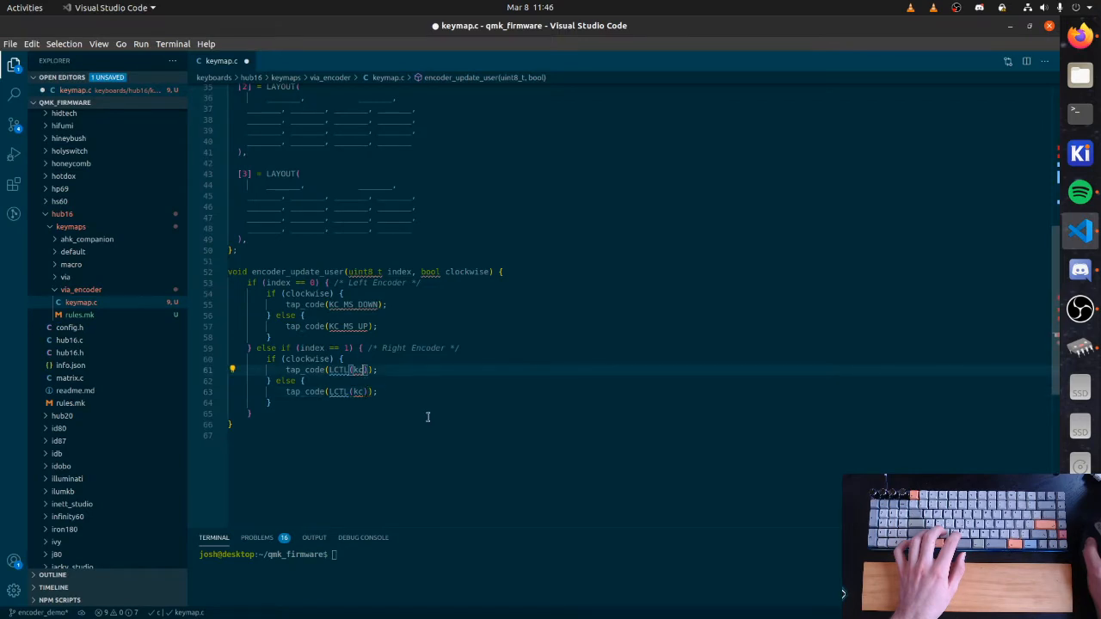
{"action": "type", "text": "KC_PLUS"}
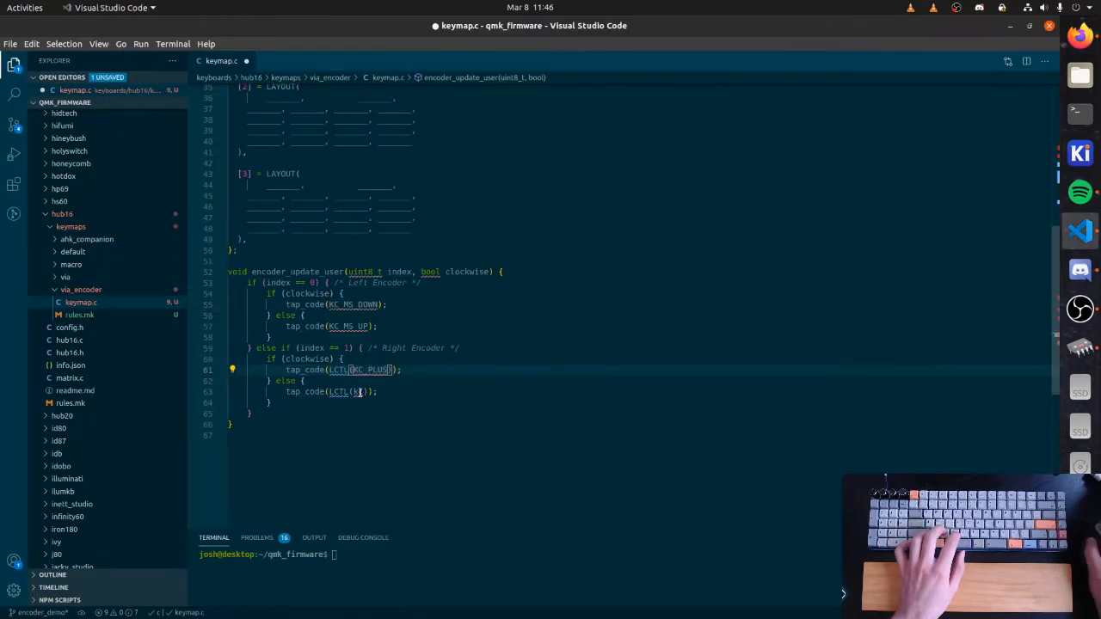
{"action": "type", "text": "KC_MINUS"}
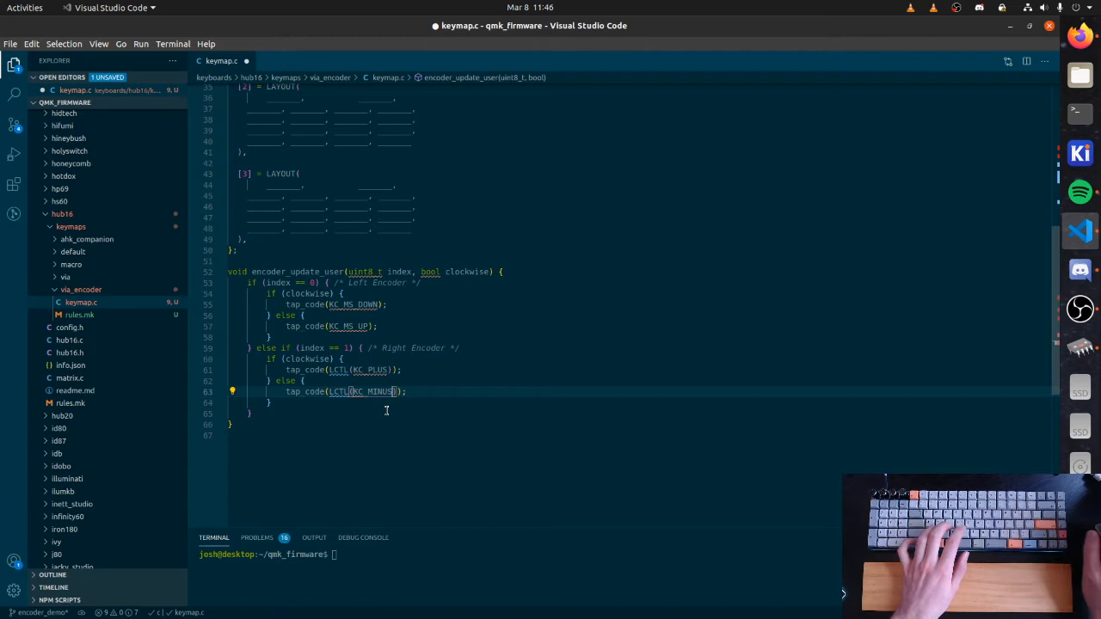
{"action": "key", "text": "ctrl+s"}
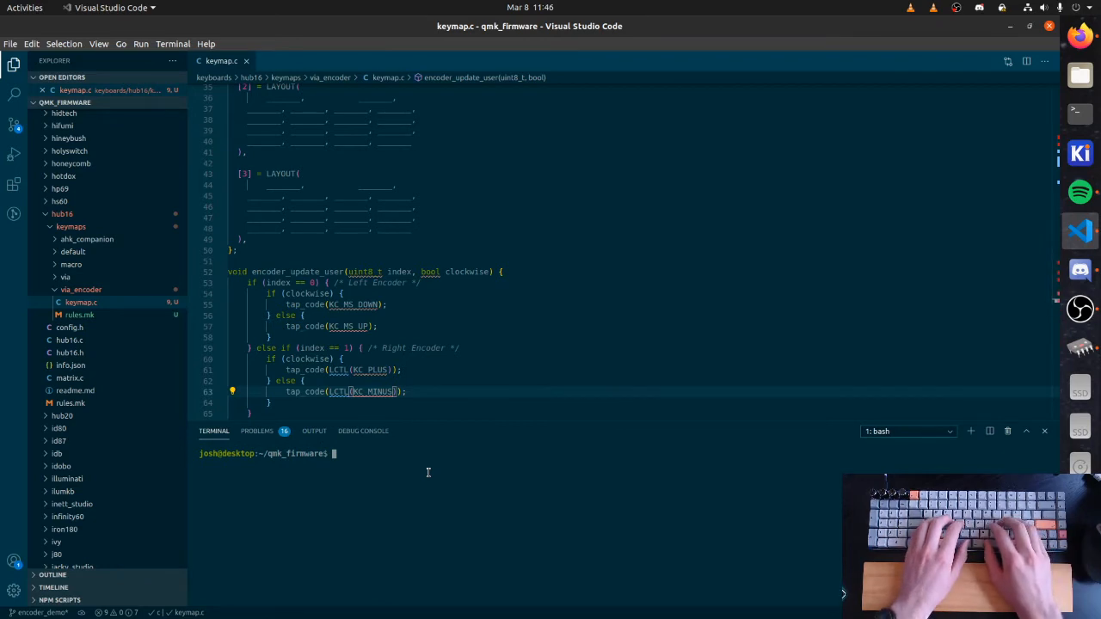
Step: Run make hub16:via_encoder in the terminal, which fails with LCTL truncation errors
{"action": "type", "text": "make hub16:"}
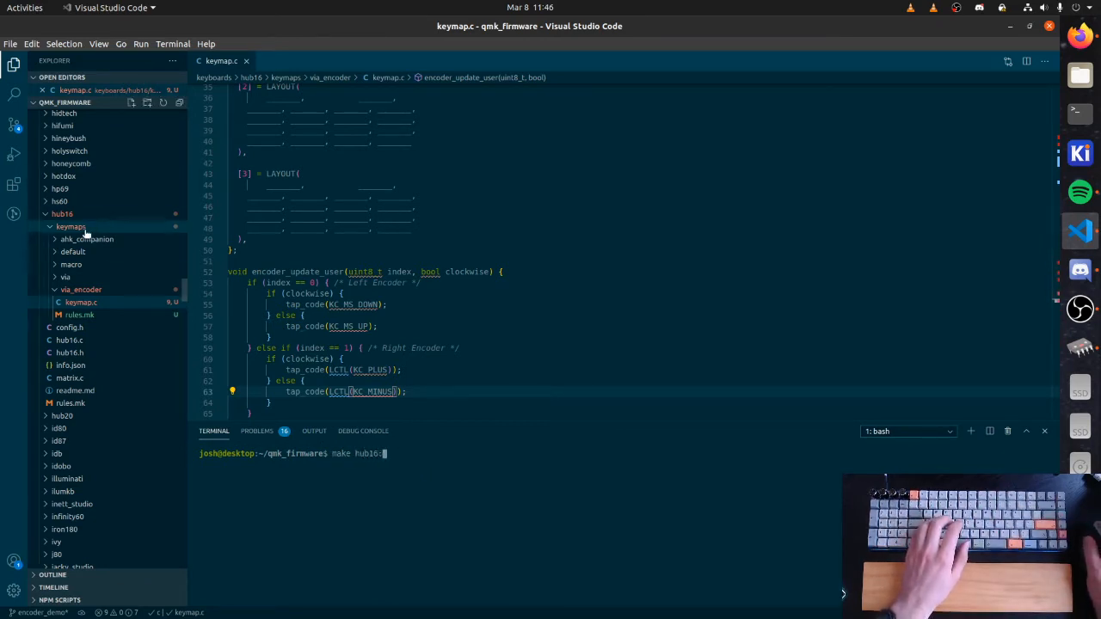
{"action": "type", "text": "via"}
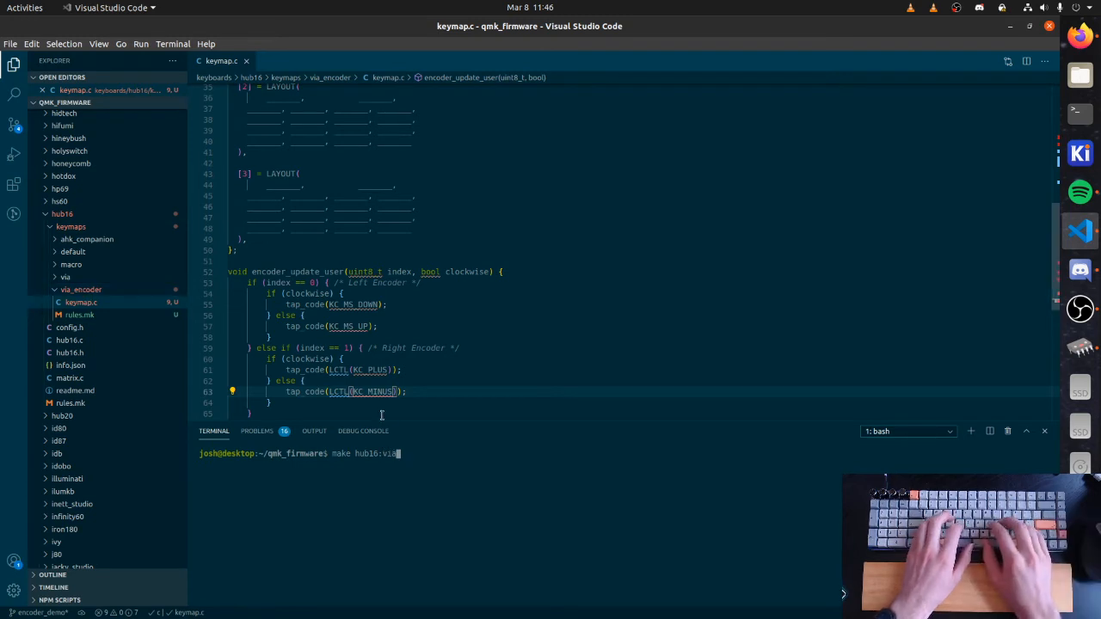
{"action": "key", "text": "Return"}
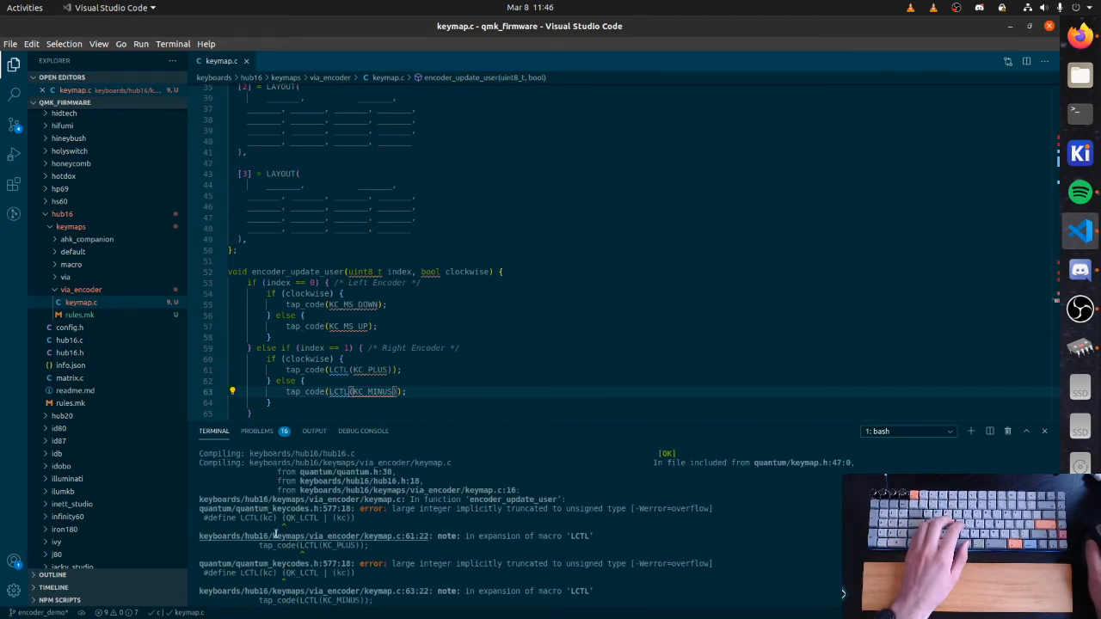
Step: Check the minus keycode in the QMK keycode docs in Firefox
{"action": "left_click", "coordinate": [348, 304]}
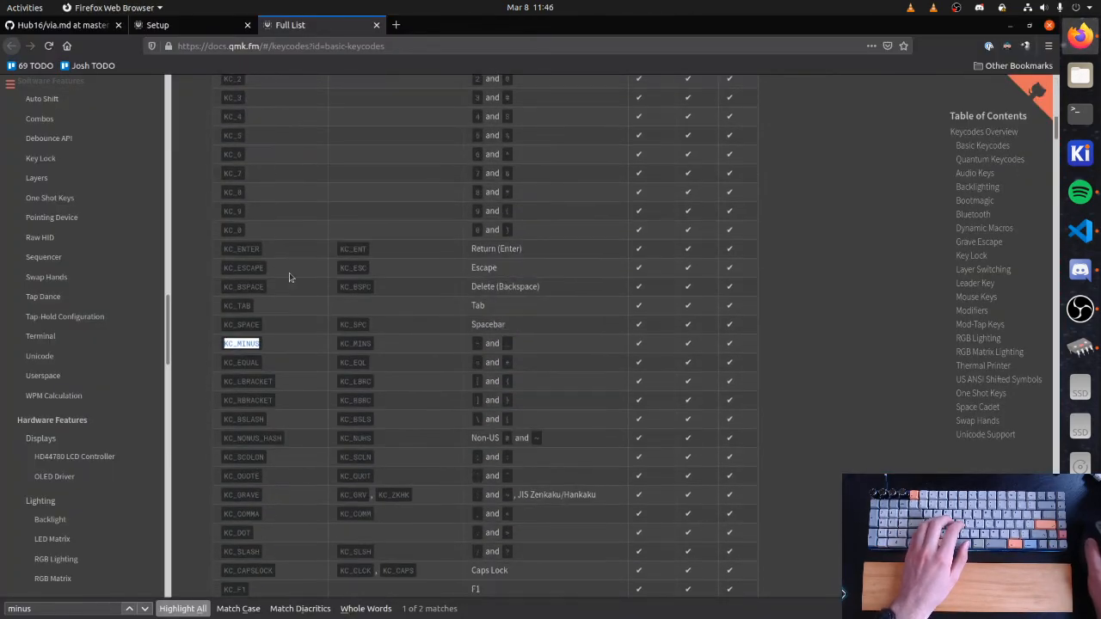
{"action": "scroll", "scroll_direction": "down", "scroll_amount": 3}
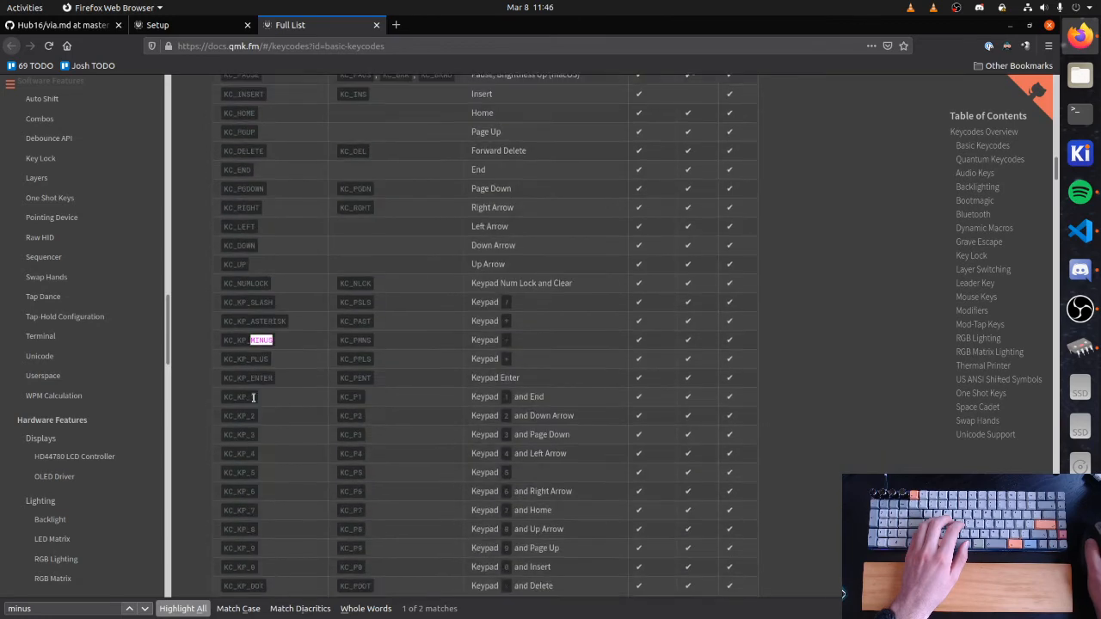
{"action": "scroll", "scroll_direction": "down", "scroll_amount": 3}
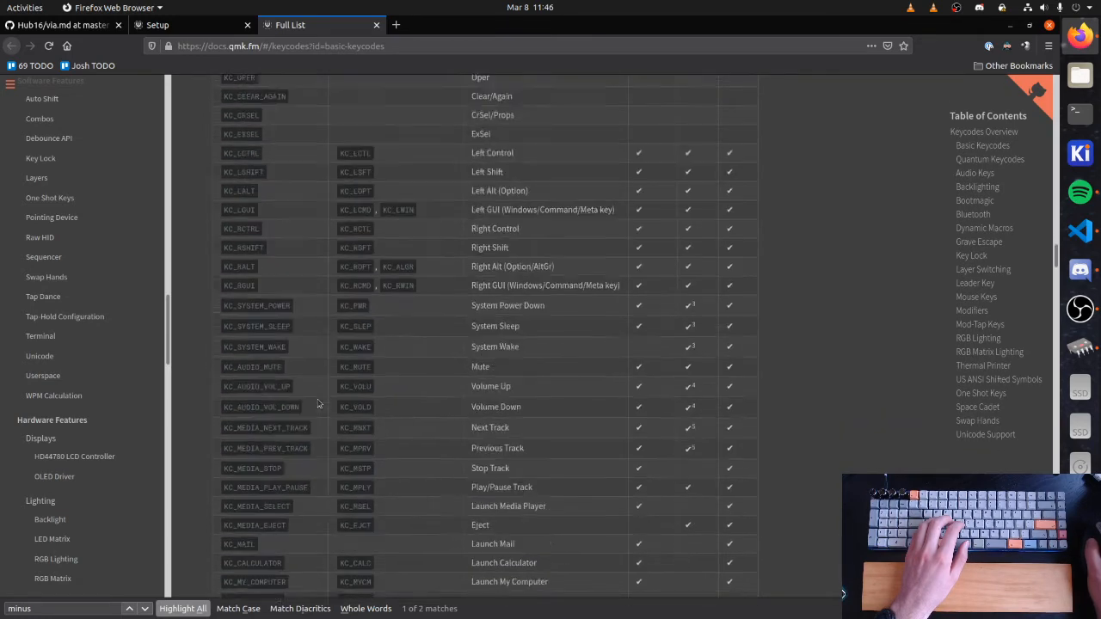
{"action": "scroll", "scroll_direction": "up", "scroll_amount": 3}
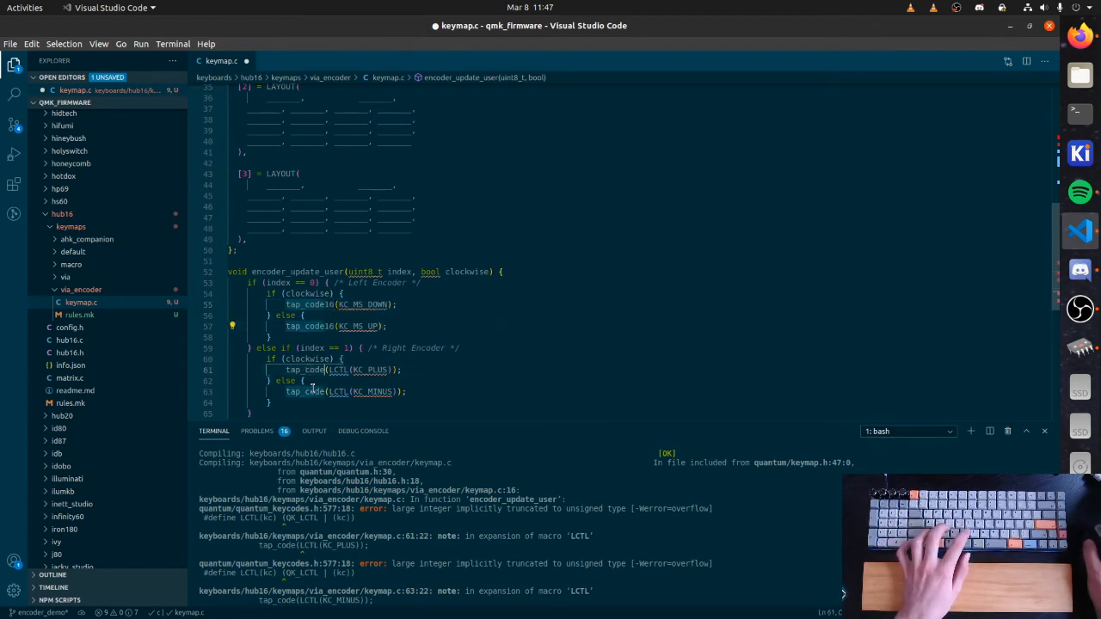
Step: Save the tap_code16 changes and run make hub16:via_encoder:flash to flash the Hub16
{"action": "key", "text": "ctrl+s"}
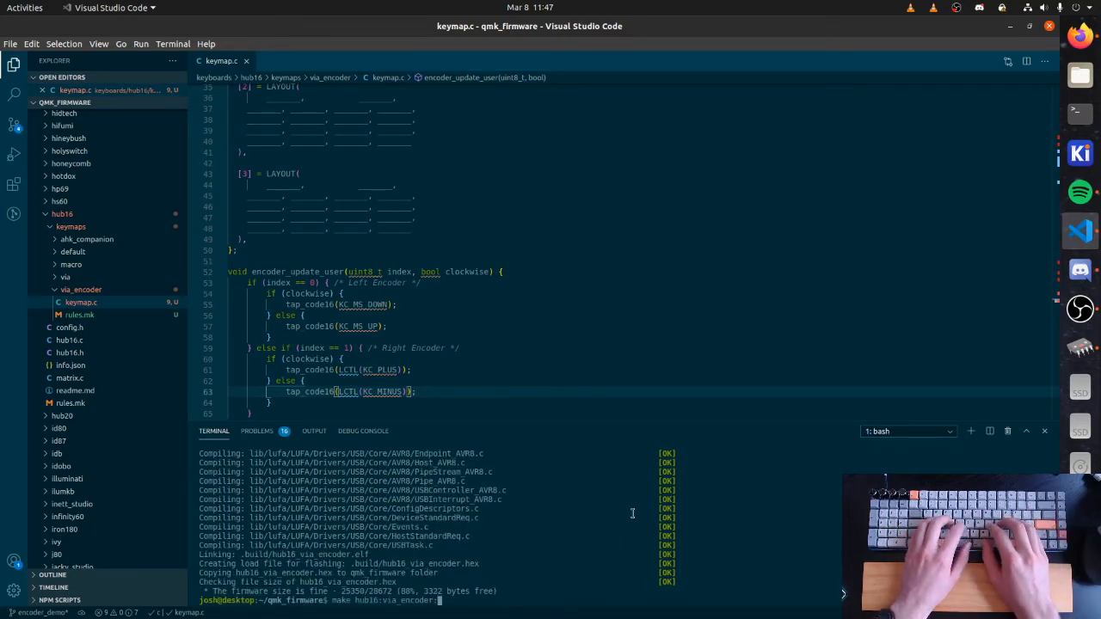
{"action": "type", "text": ":flash"}
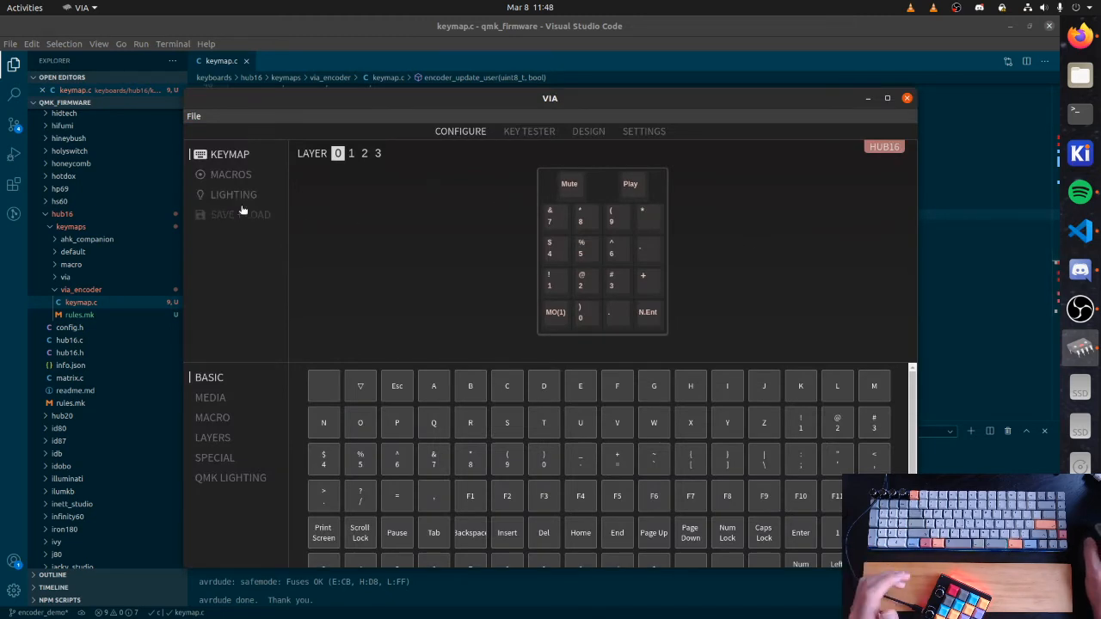
Step: Lower the Hub16 underglow brightness to about half in VIA's Lighting settings
{"action": "left_click", "coordinate": [234, 192]}
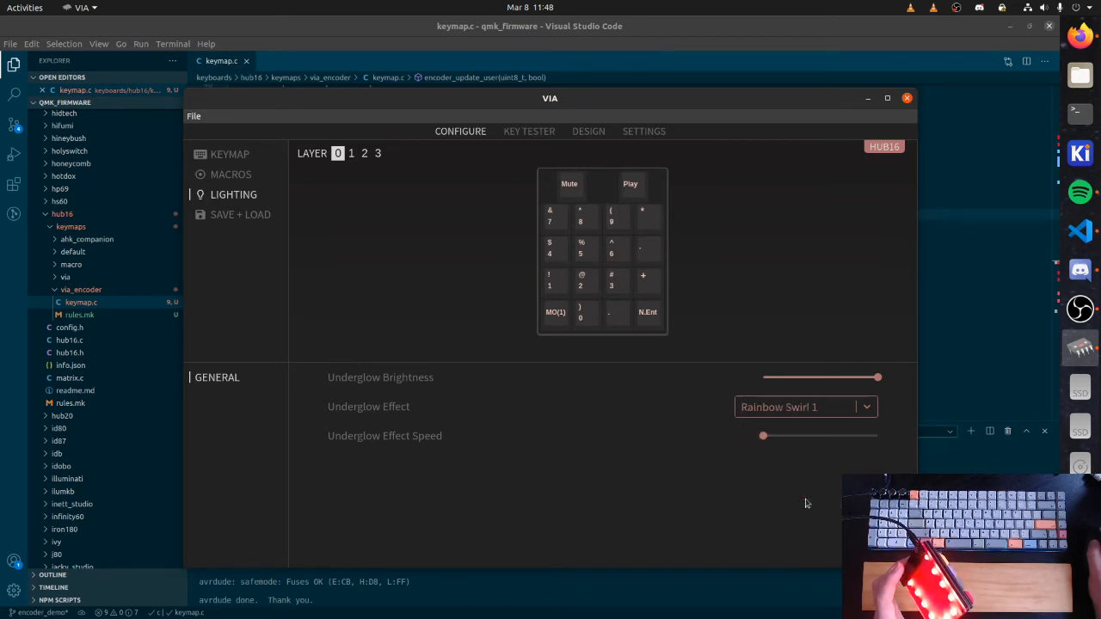
{"action": "left_click_drag", "start_coordinate": [877, 379], "coordinate": [829, 379]}
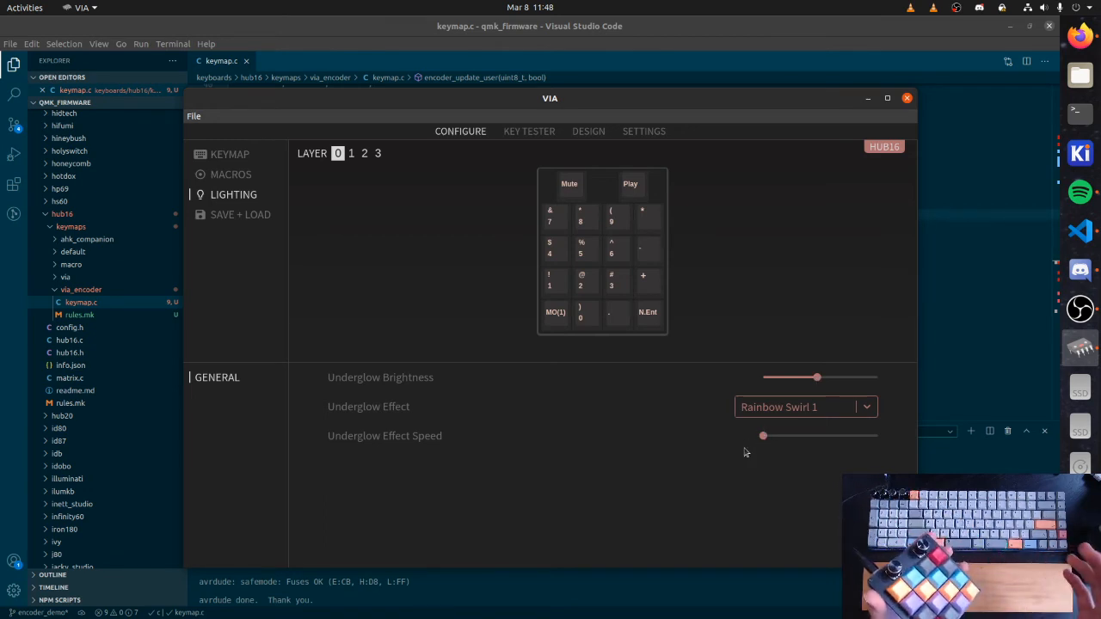
{"action": "mouse_move", "coordinate": [793, 320]}
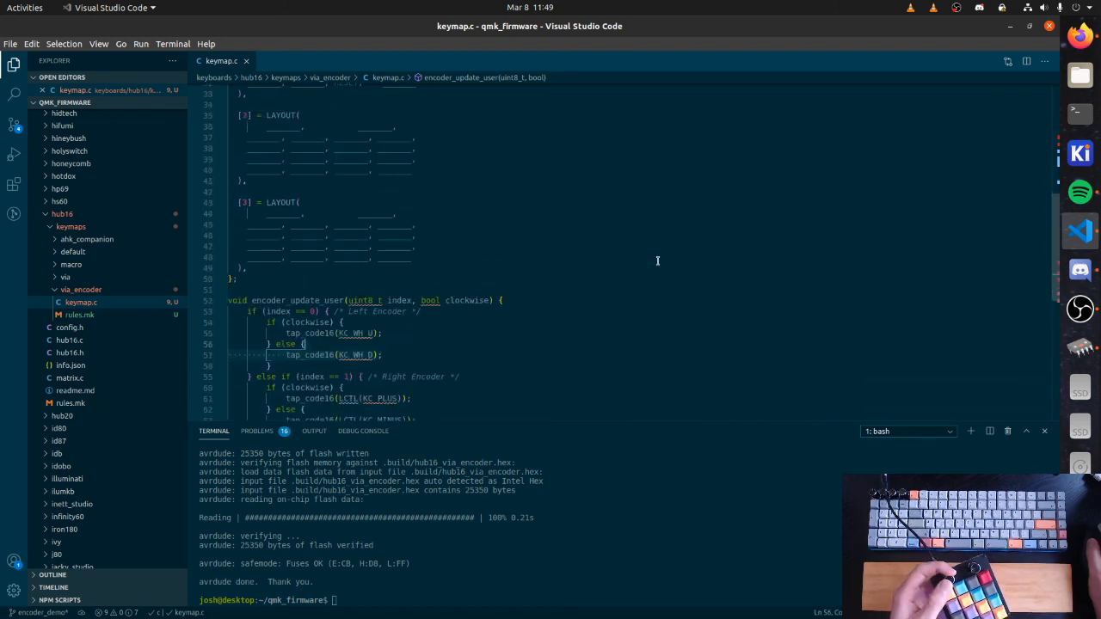
Step: Switch the left encoder to KC_WH_U/KC_WH_D wheel keycodes and reflash the firmware
{"action": "scroll", "scroll_direction": "down", "scroll_amount": 3}
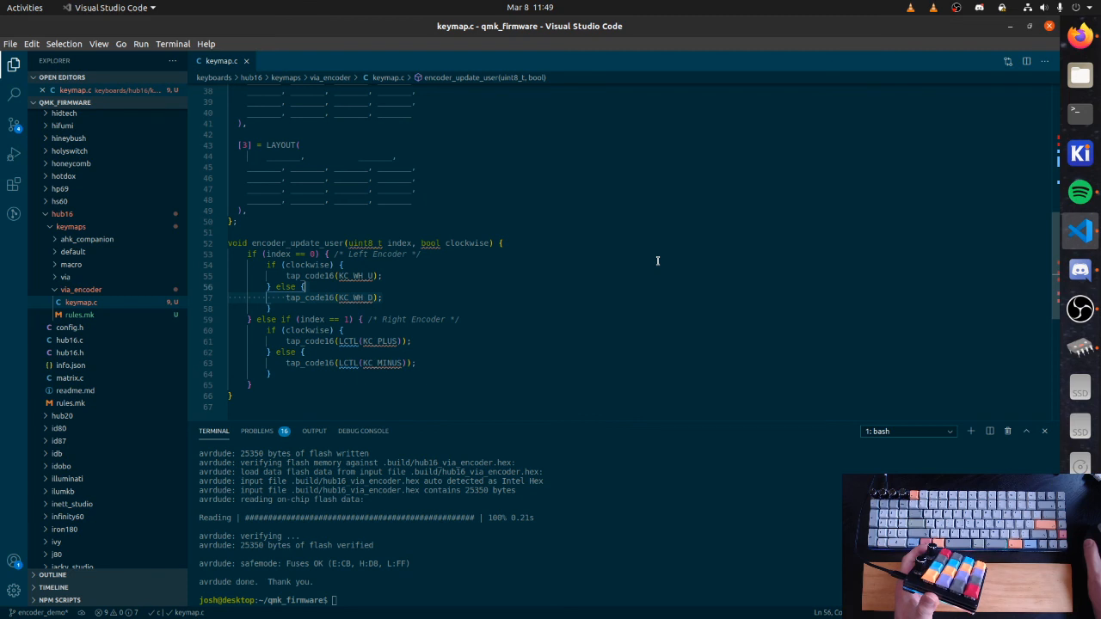
{"action": "mouse_move", "coordinate": [753, 284]}
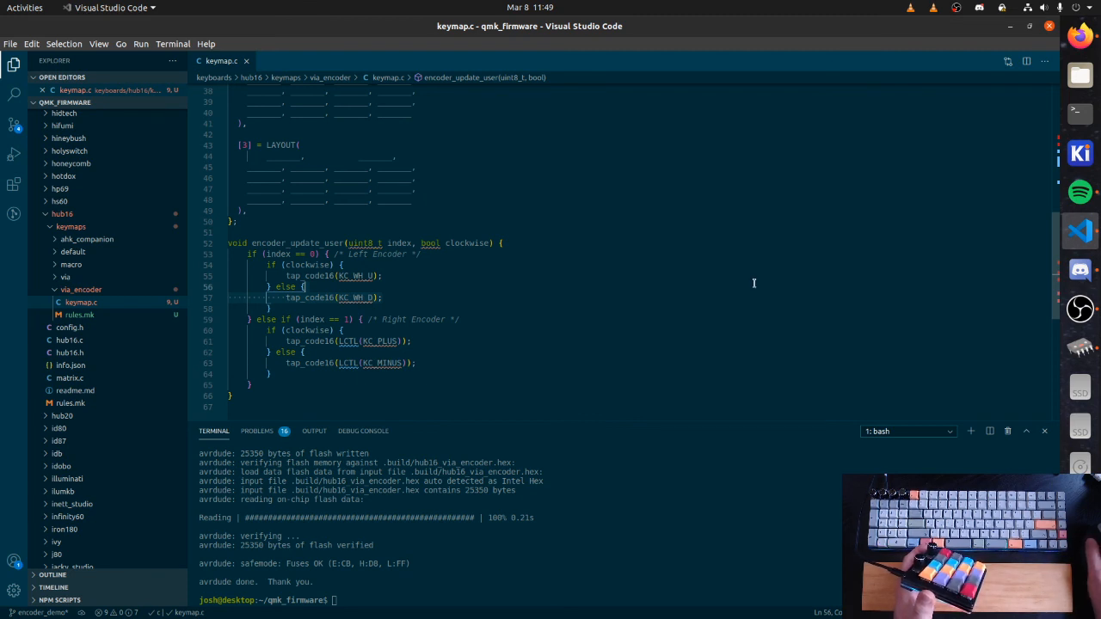